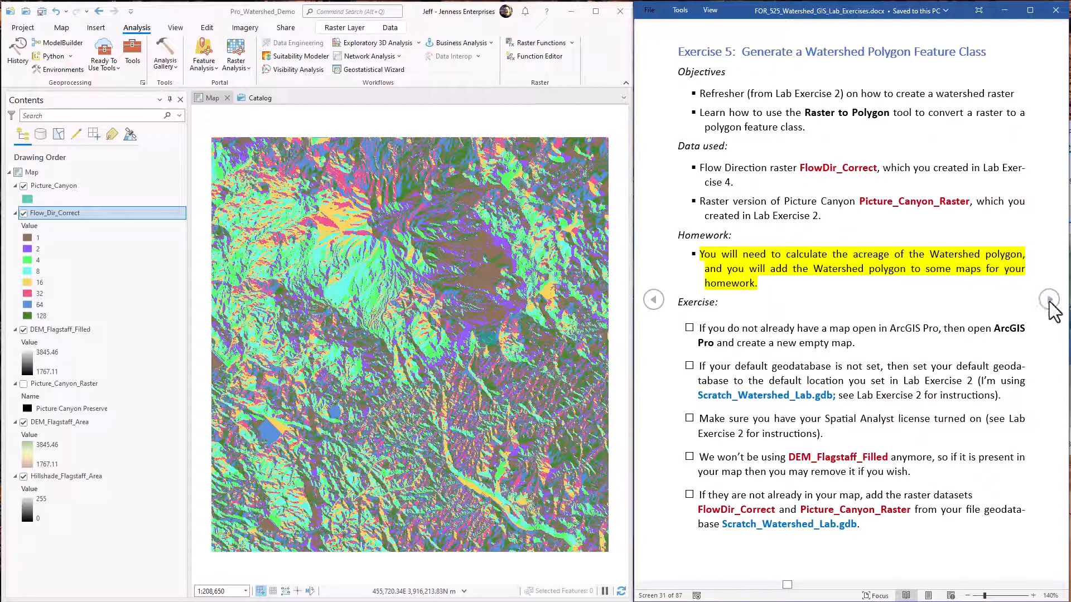
Bring up the Geoprocessing pane from the Analysis ribbon
left_click(1048, 299)
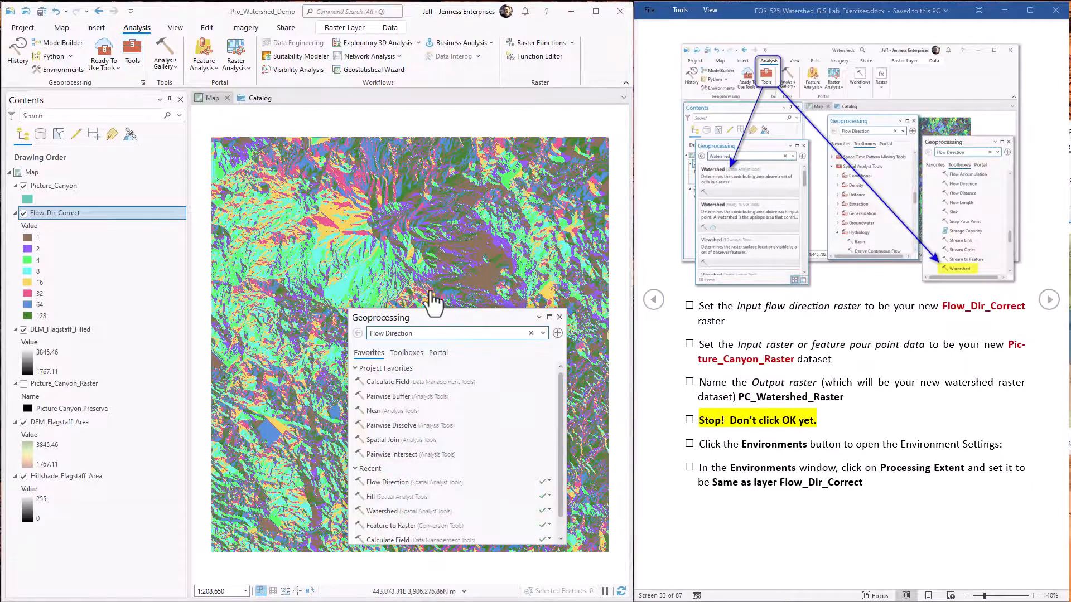
Find the Watershed tool and name its output raster PC_Watershed_Raster
type("wa")
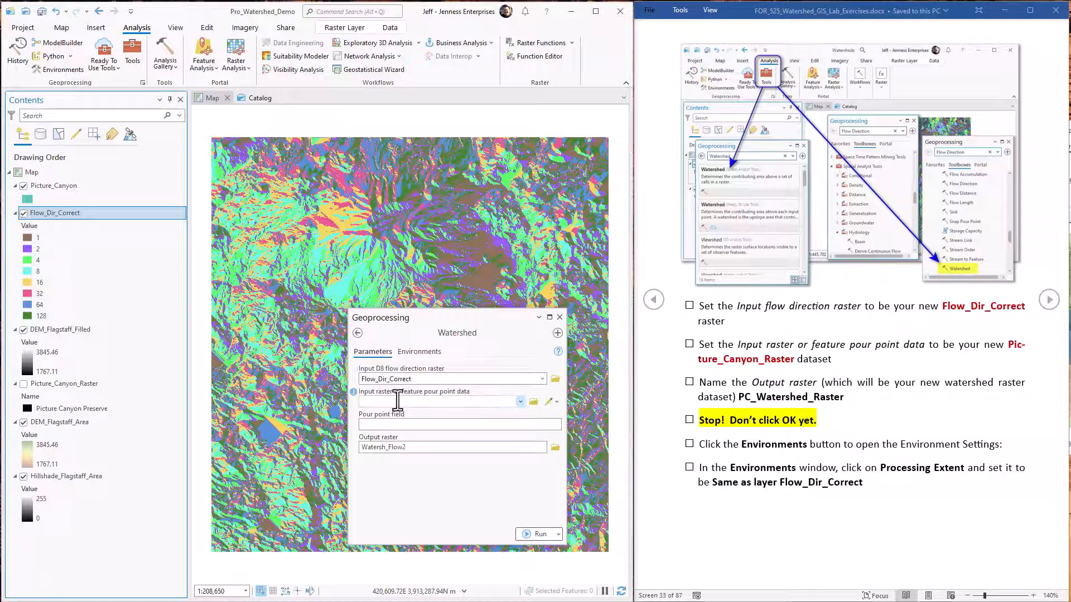
mouse_move(437, 408)
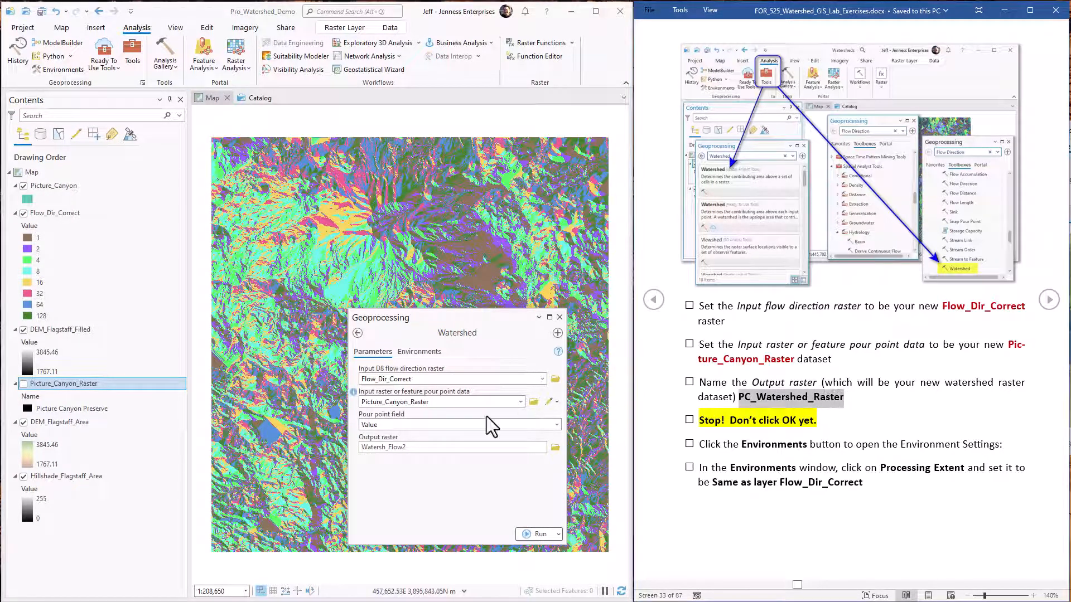
left_click(451, 448)
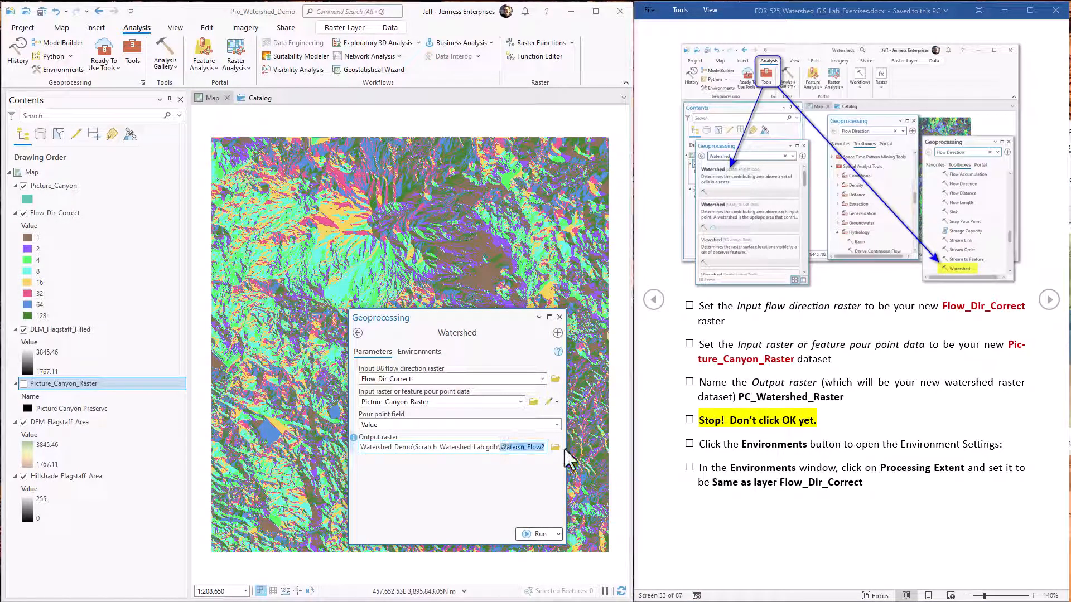
type("PC_Watershed_Raster")
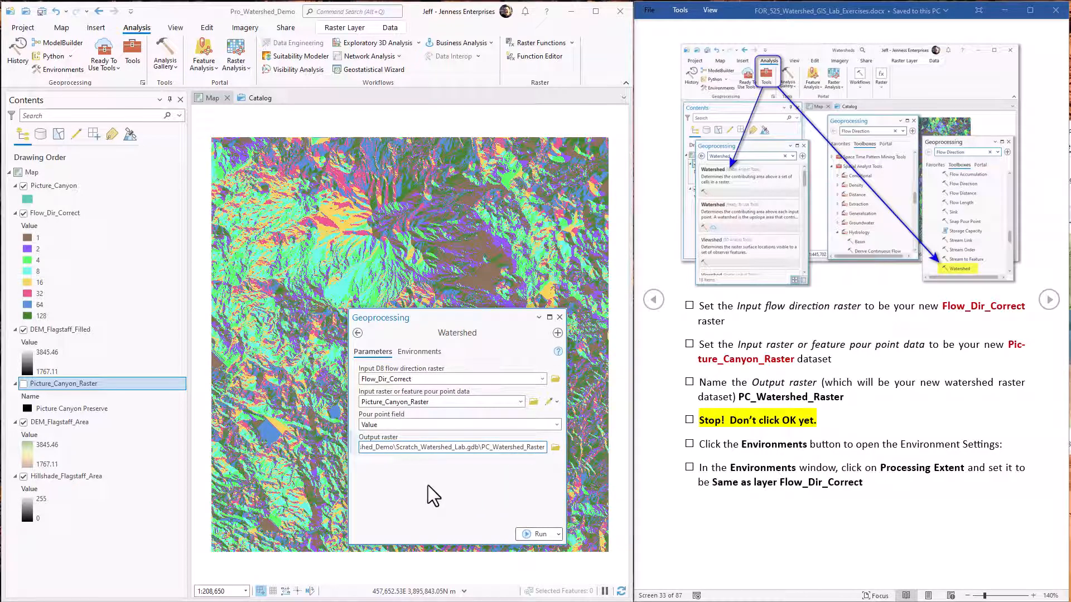
type("PC_Watershed_Raster")
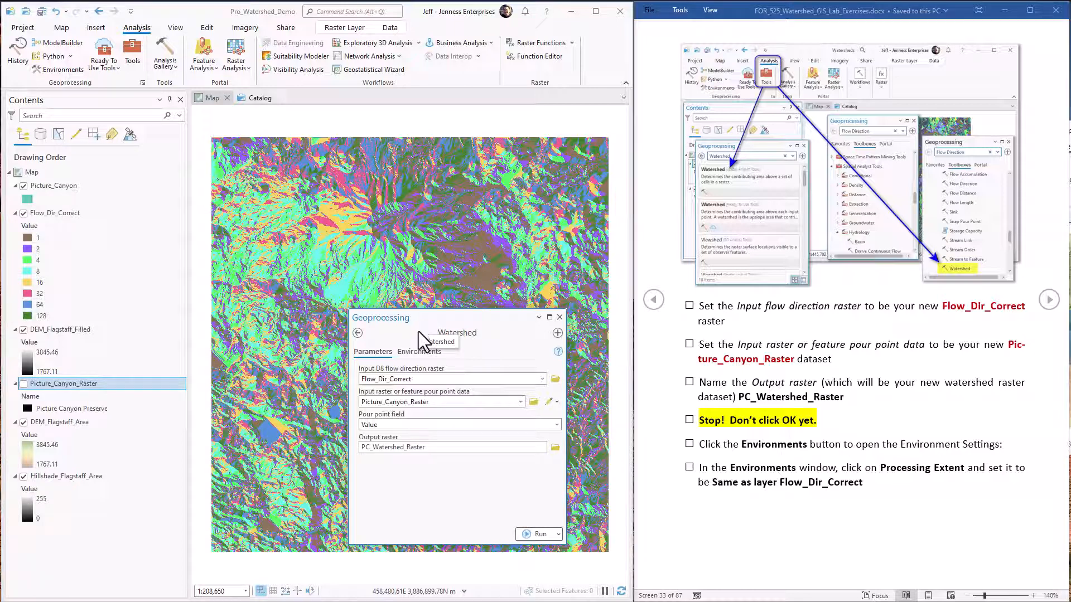
Set the processing extent in Environments and run Watershed to produce PC_Watershed_Raster
left_click(419, 351)
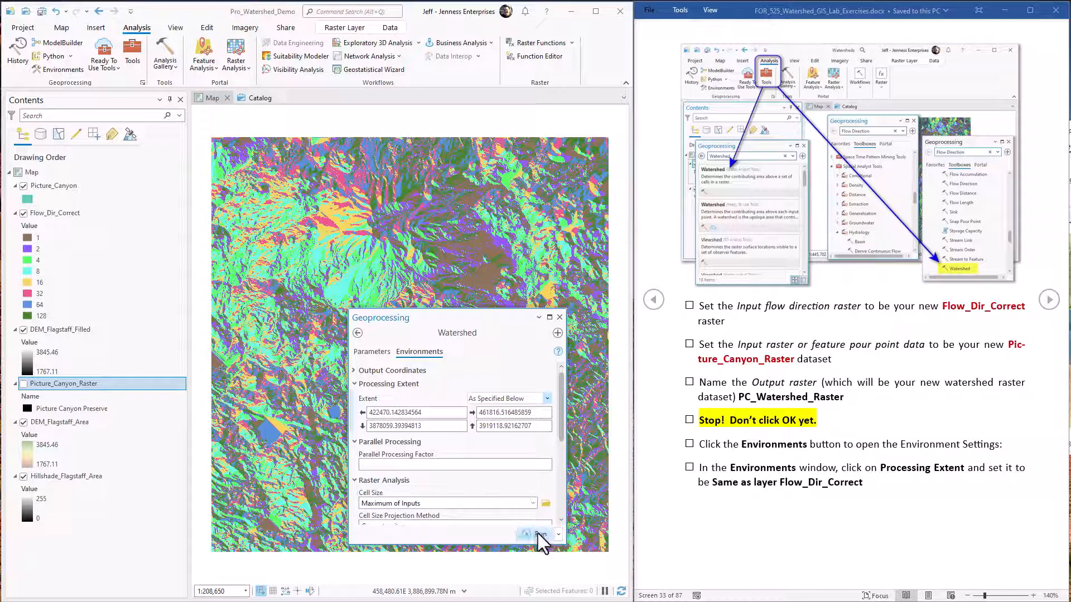
left_click(542, 534)
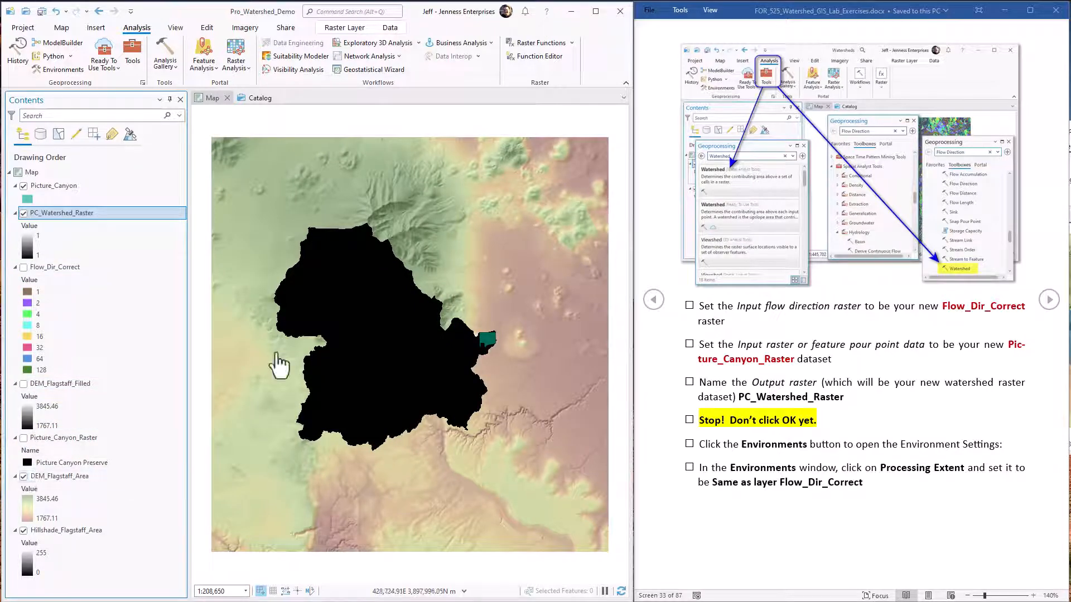
Reopen the Geoprocessing pane to search for the next tool
left_click(1050, 300)
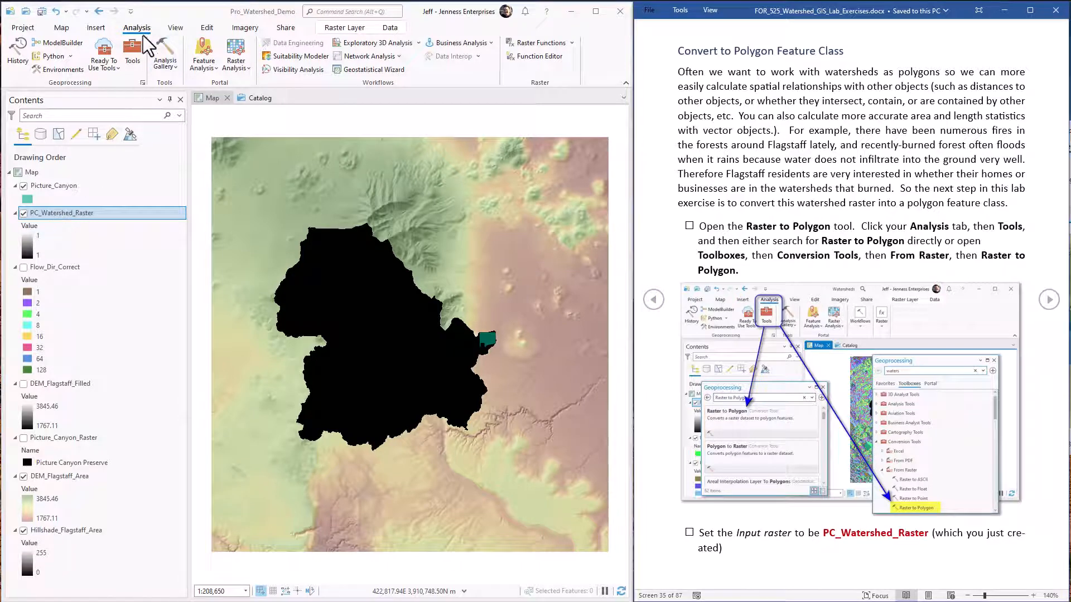
left_click(133, 54)
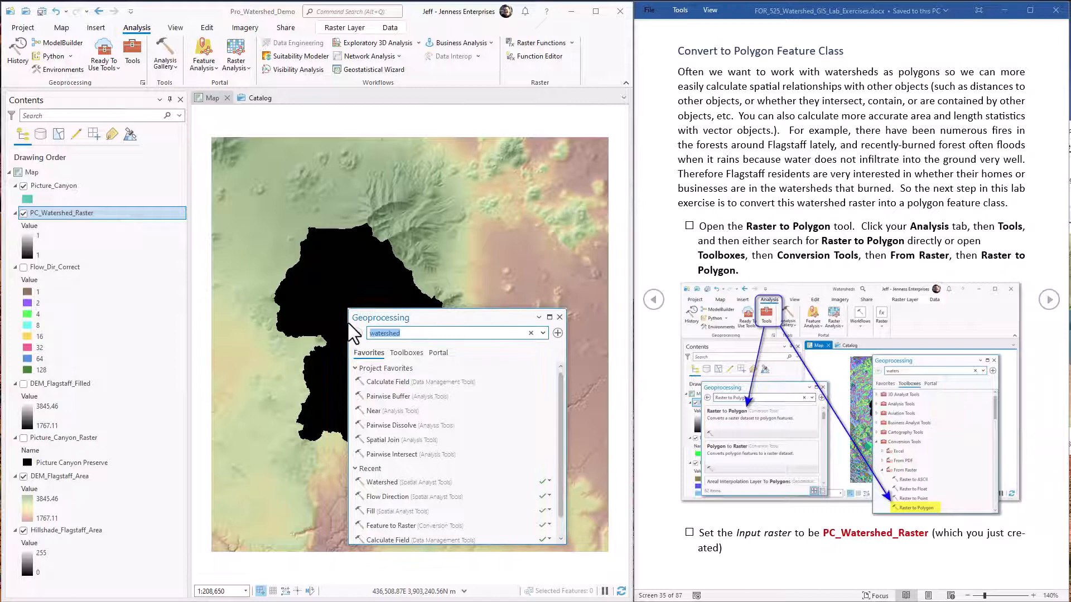
Set up Raster to Polygon with PC_Watershed_Raster as input and Picture_Canyon_Watershed as output
type("raster to polyon")
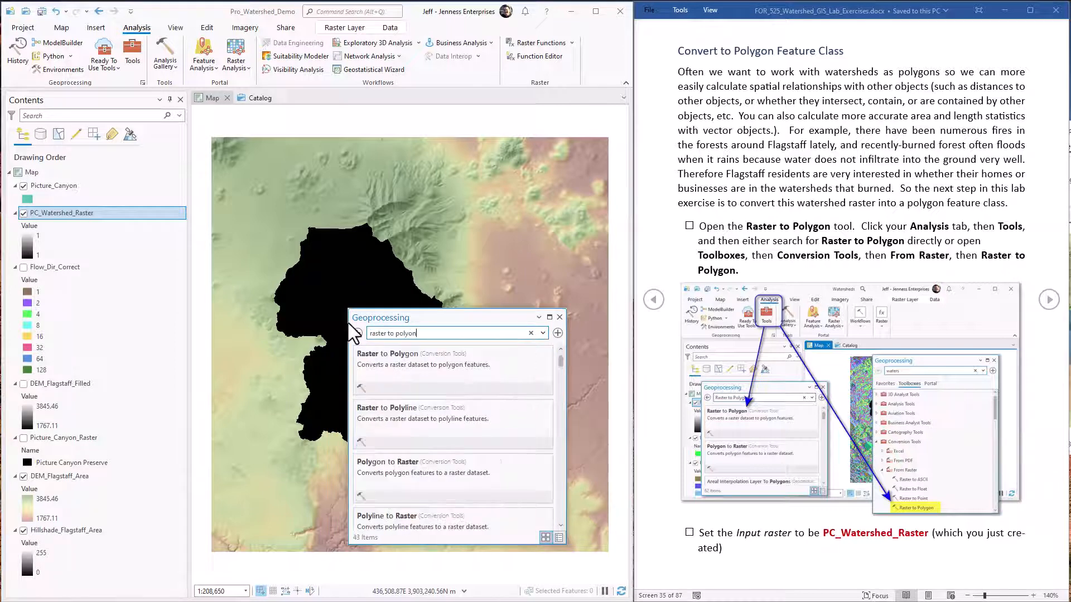
left_click(387, 353)
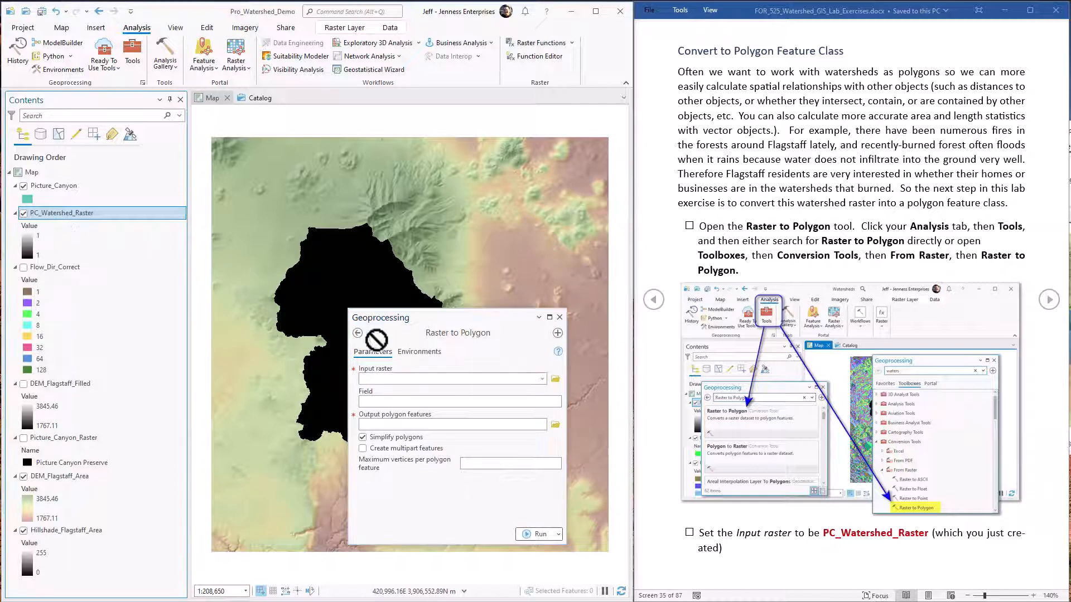
left_click(453, 379)
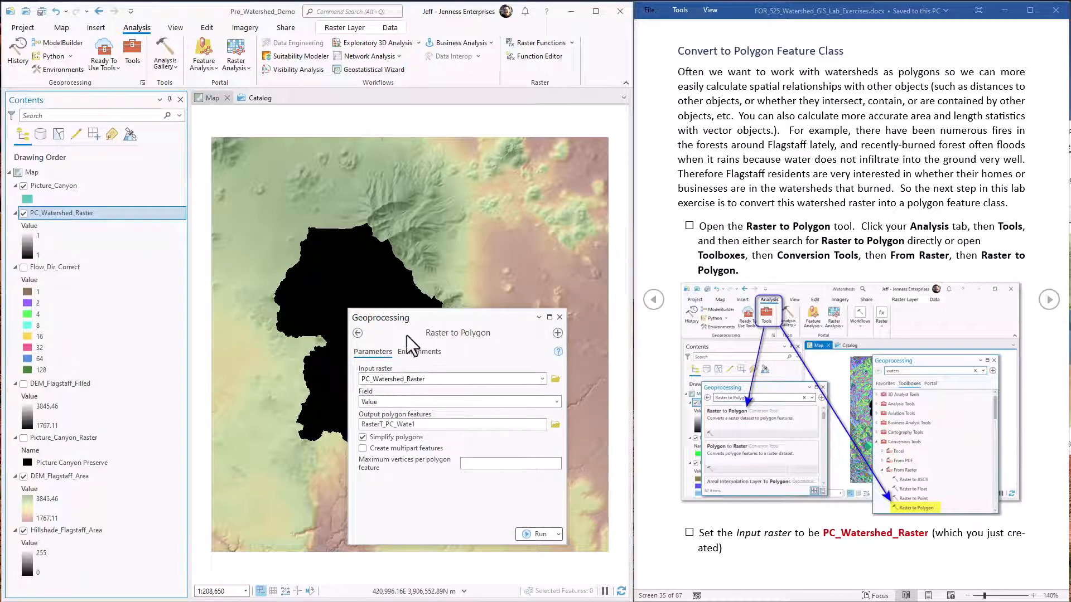
scroll("down", 3)
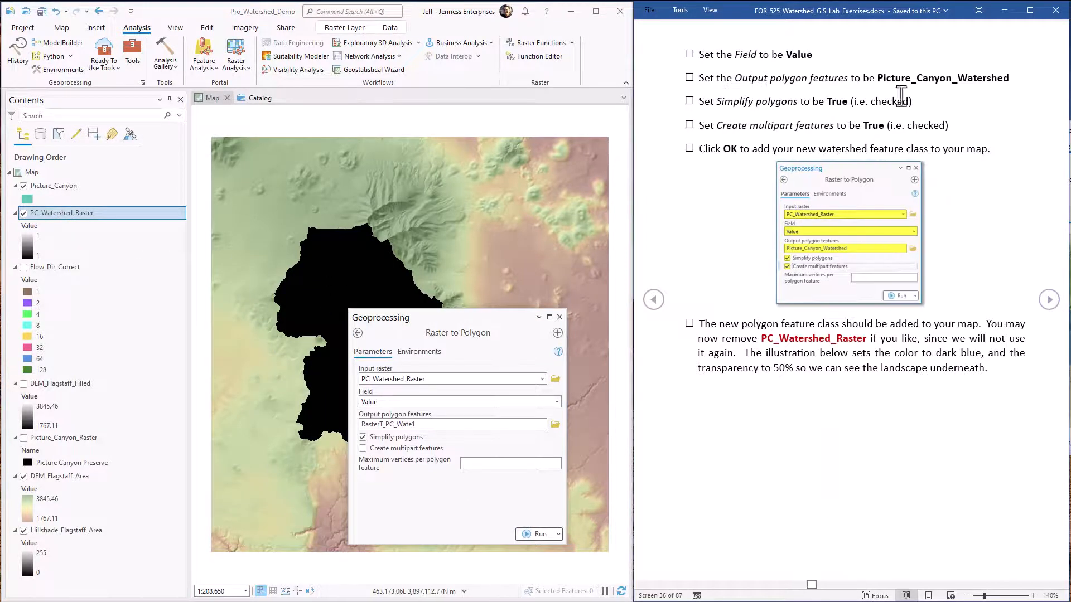
double_click(942, 78)
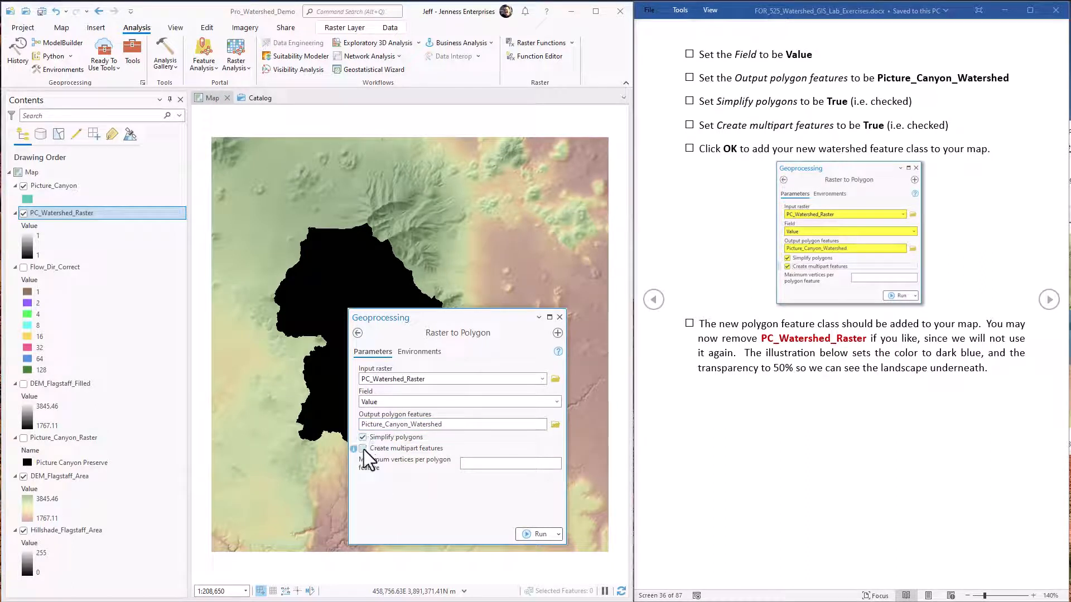
Enable multipart features and run the conversion to add Picture_Canyon_Watershed to the map
left_click(362, 448)
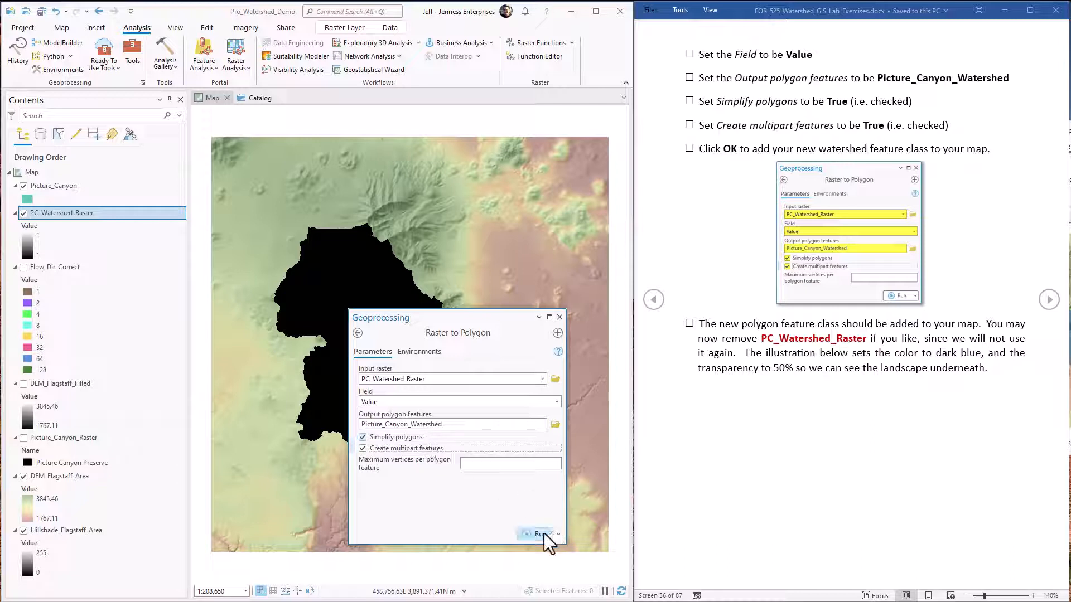
left_click(537, 533)
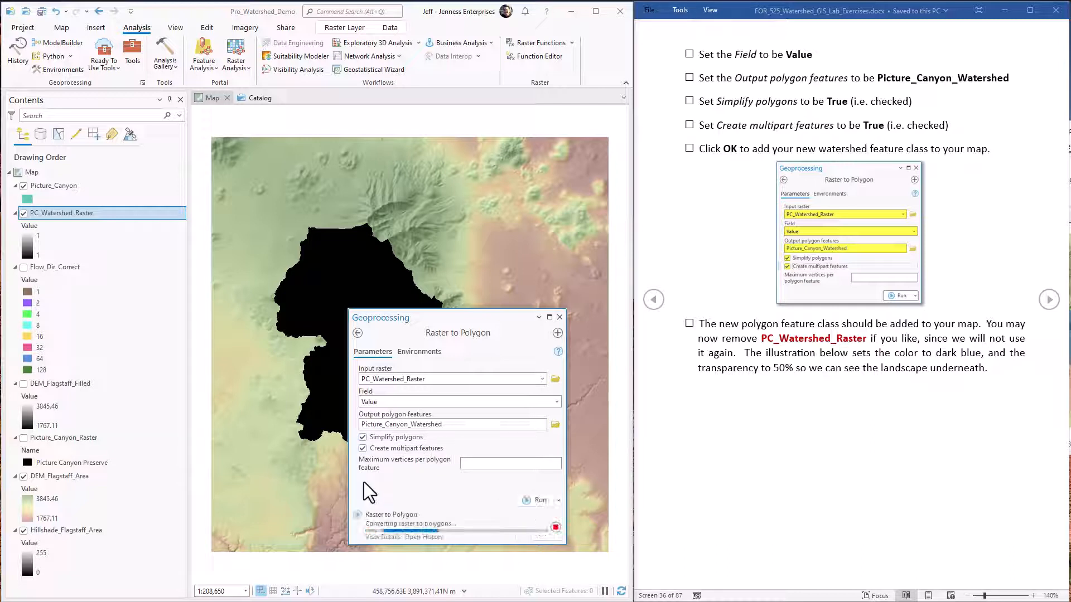
left_click(538, 500)
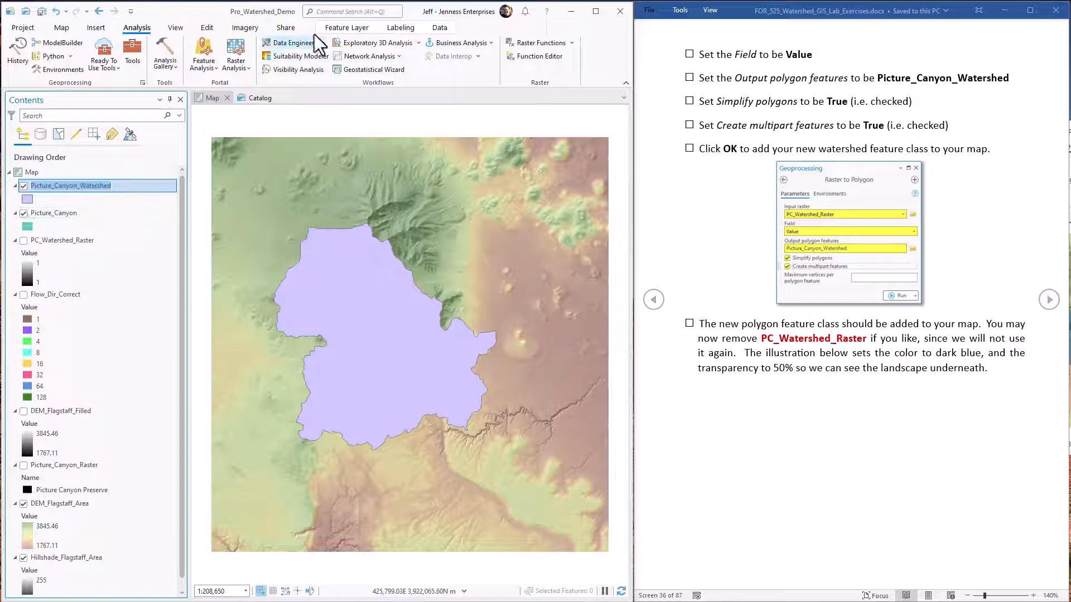
Set the Picture_Canyon_Watershed layer to 50.0% transparency
left_click(347, 27)
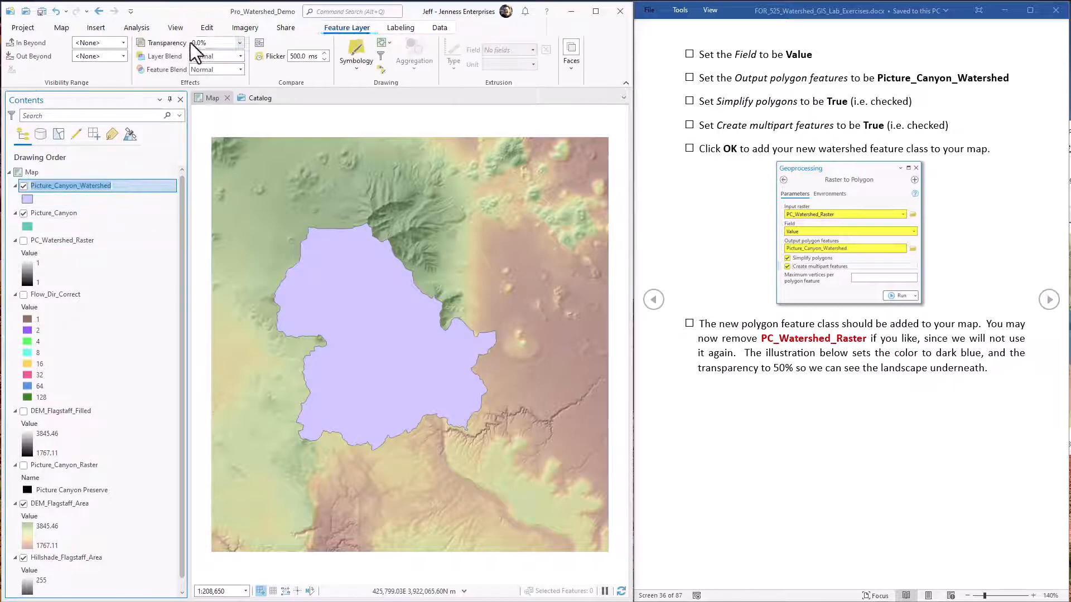
type("50.0%")
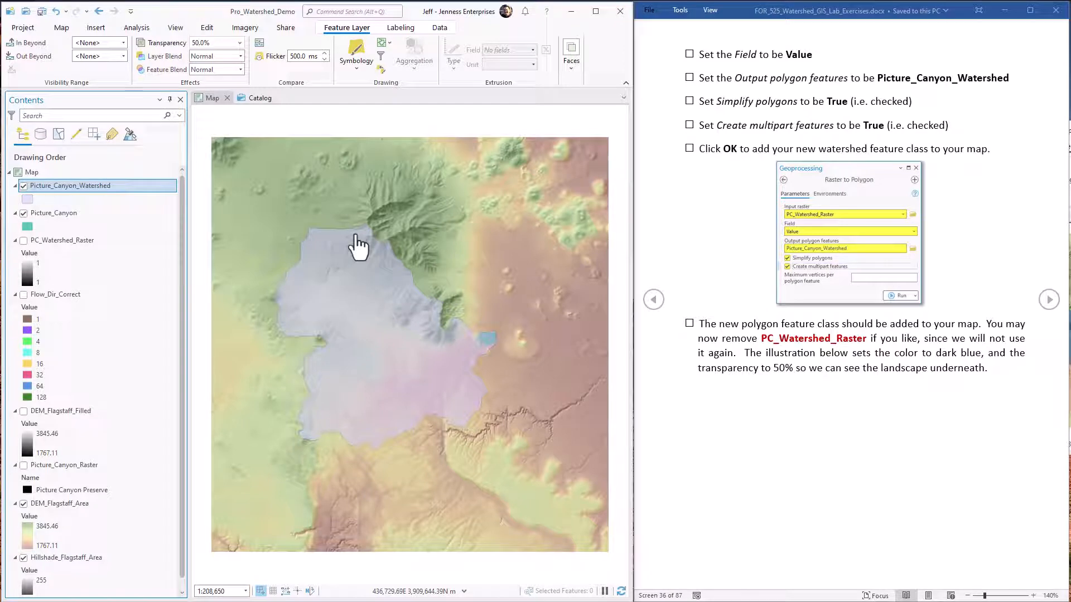
left_click(53, 212)
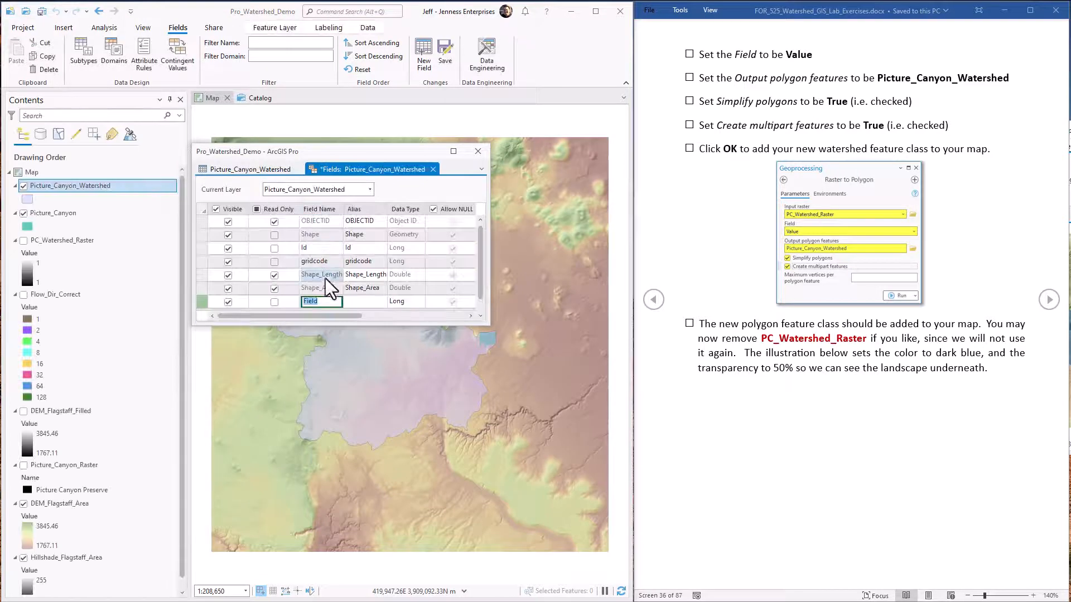
Add a Double field named Acres and save it
type("Acres")
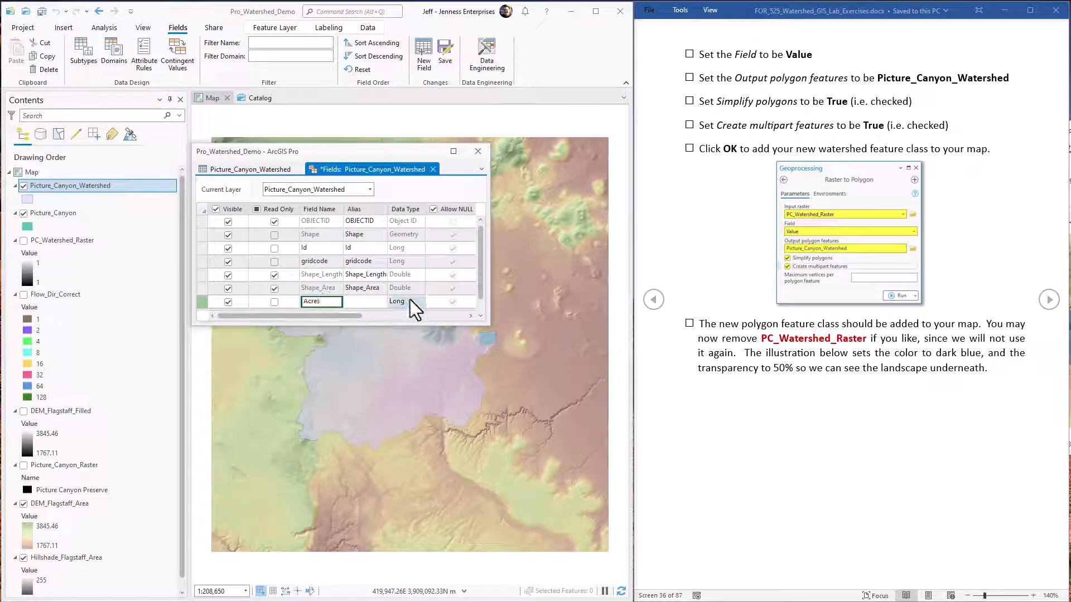
left_click(404, 302)
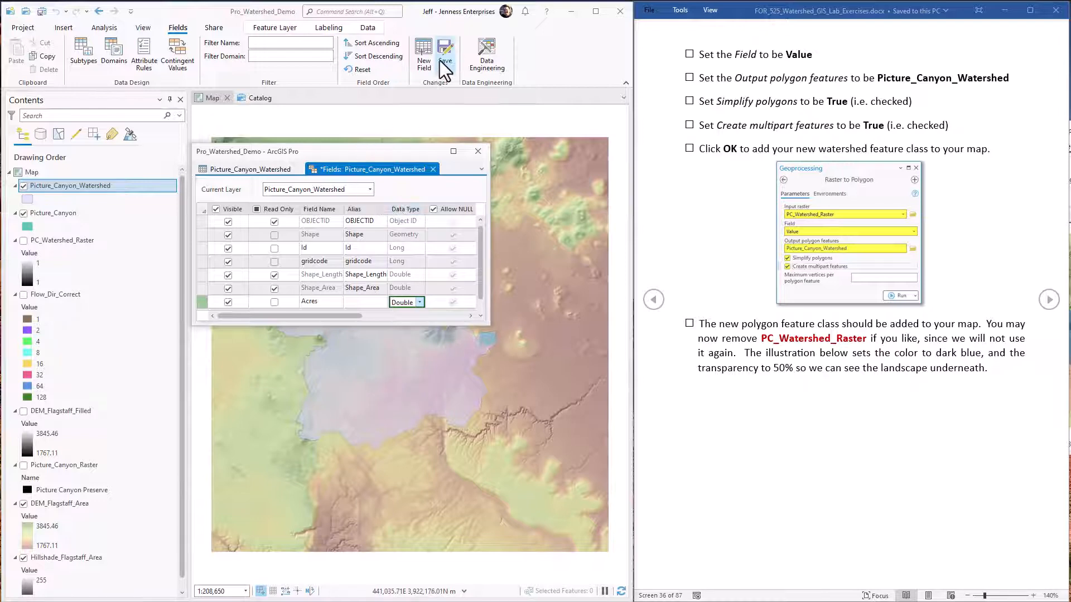
left_click(445, 51)
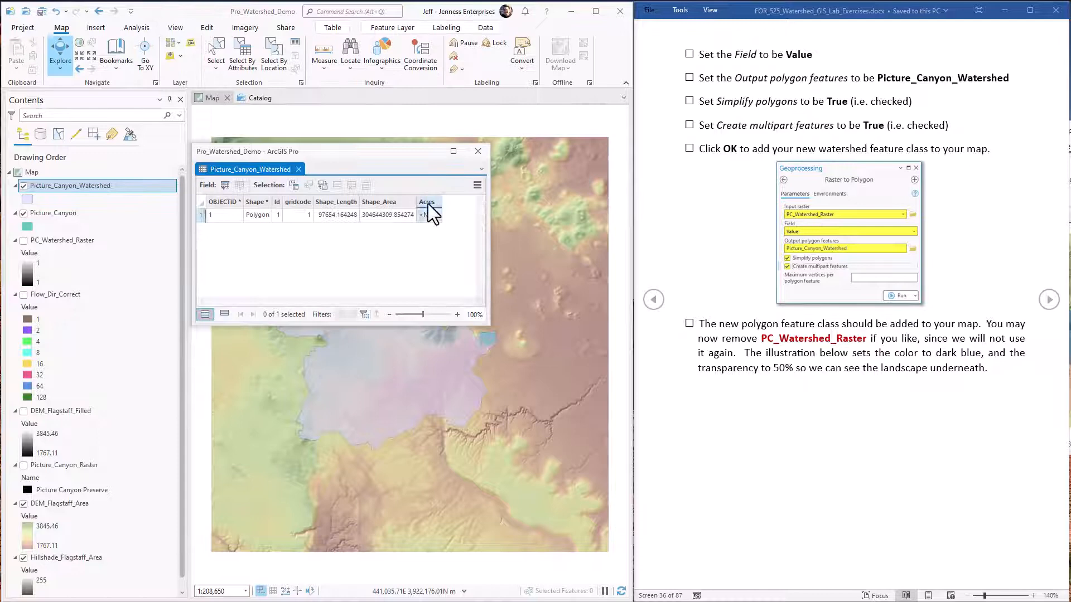
Calculate geodesic area in US Survey Acres into the Acres field
left_click(428, 204)
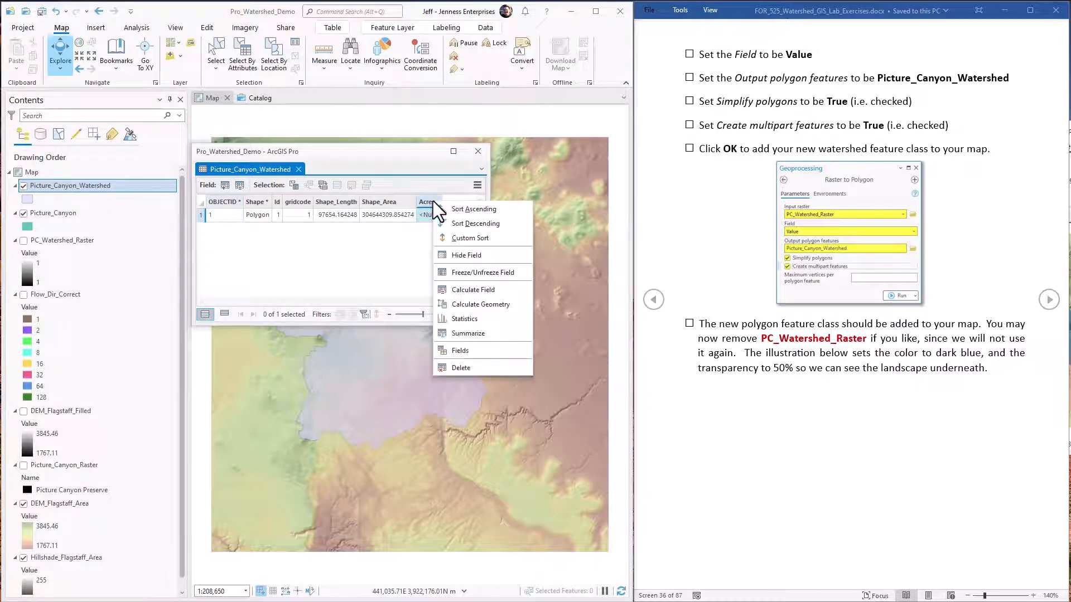
left_click(480, 303)
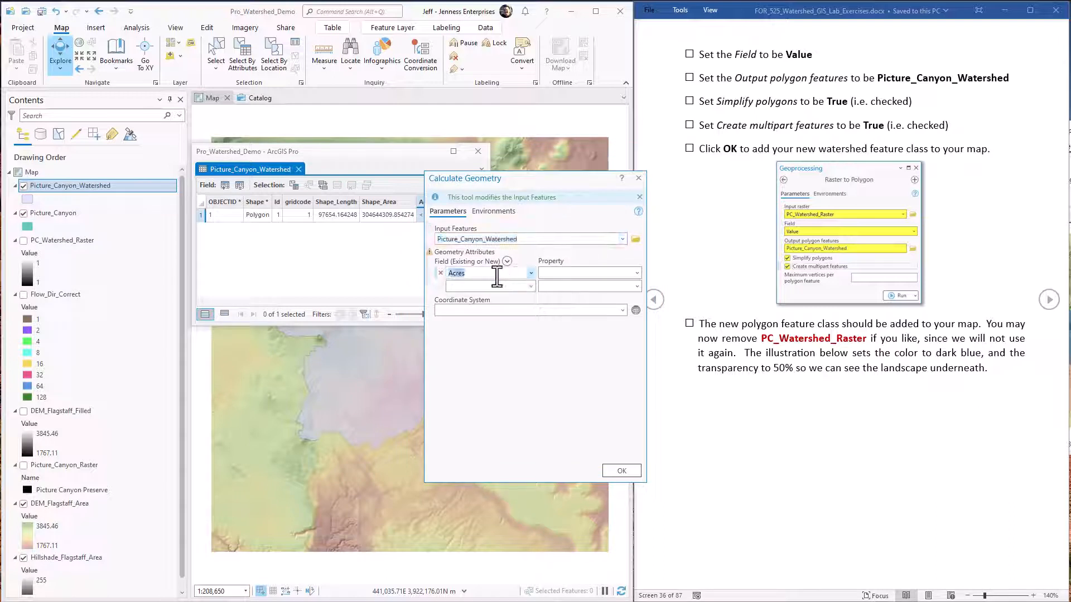
left_click(634, 273)
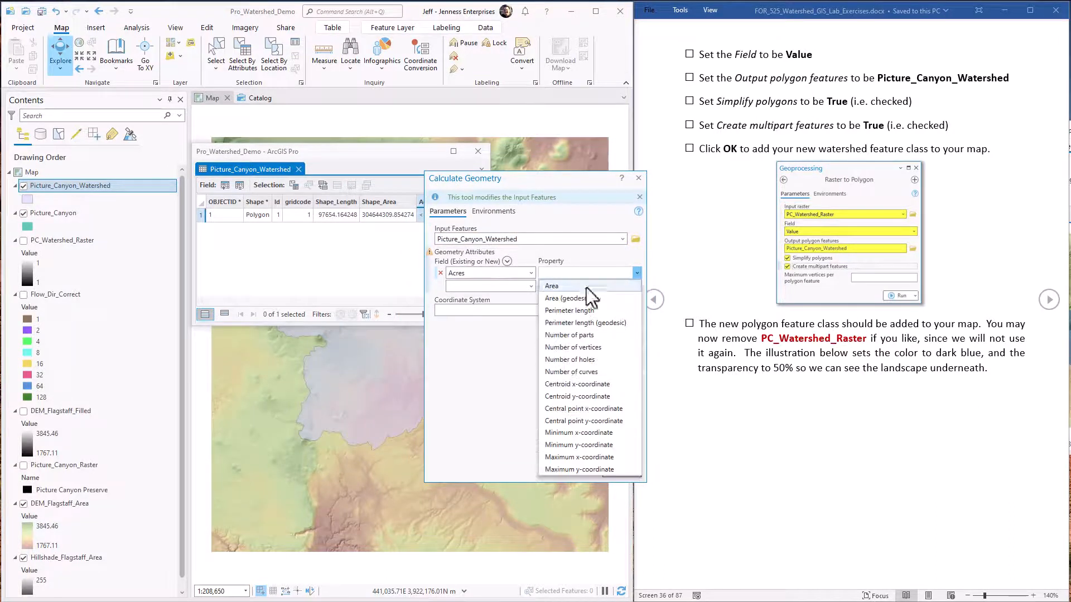
mouse_move(568, 310)
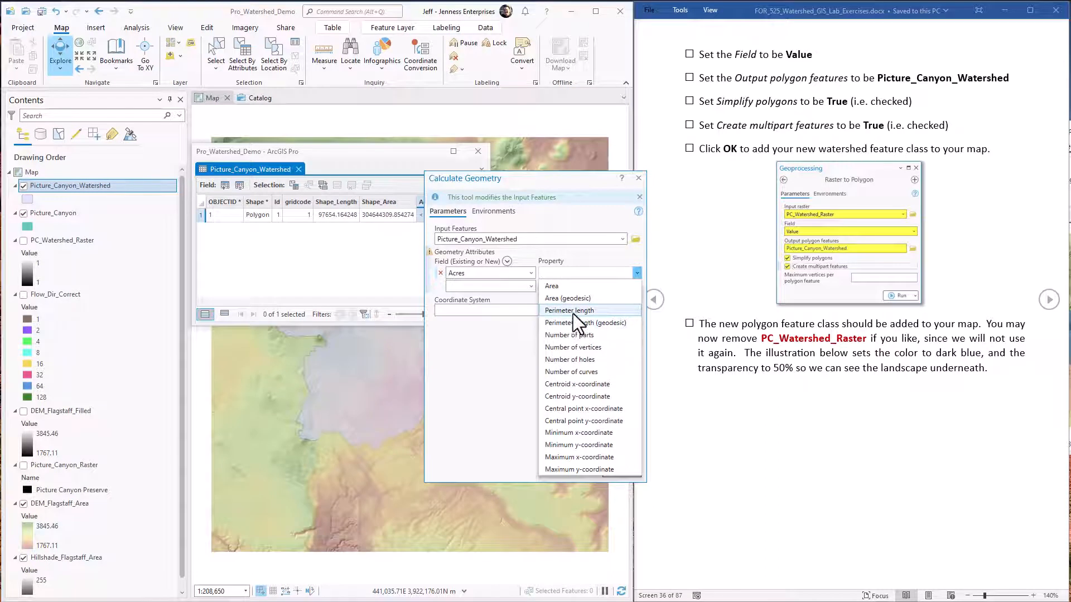
left_click(568, 298)
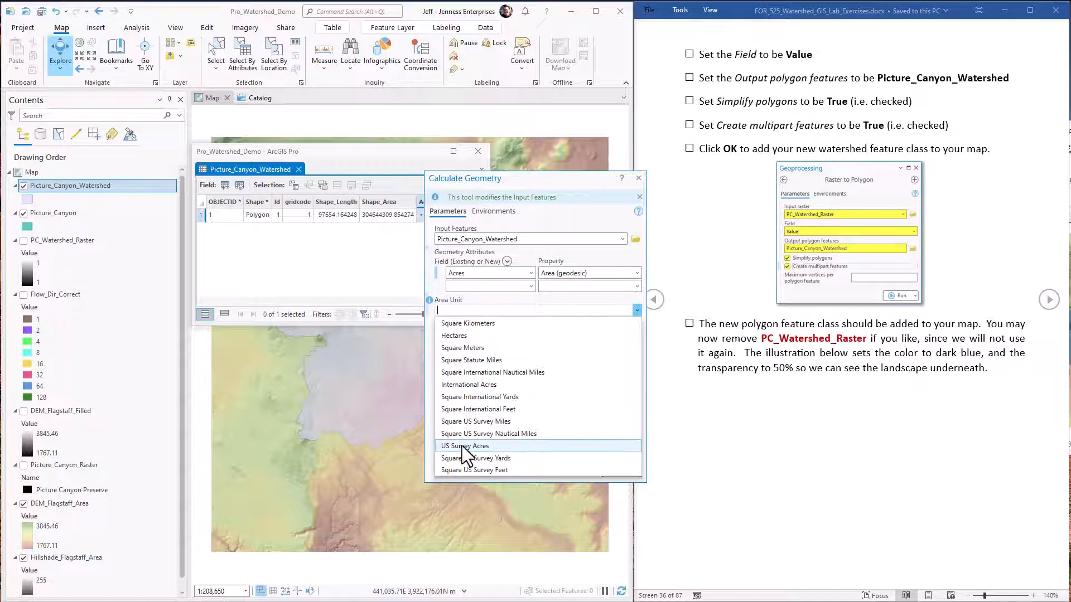
left_click(465, 447)
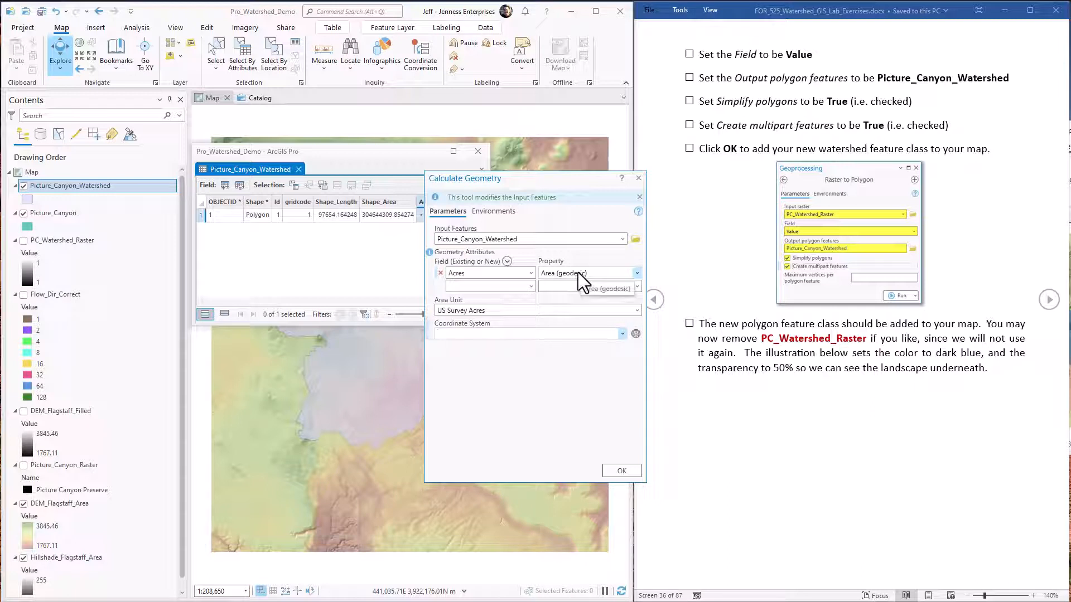
left_click(620, 471)
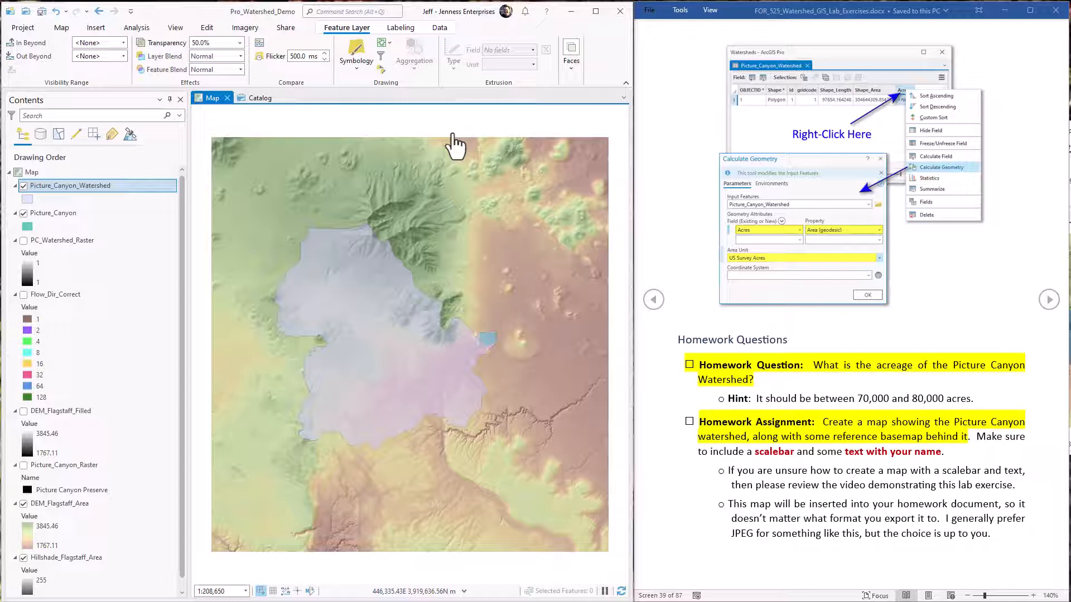
mouse_move(443, 132)
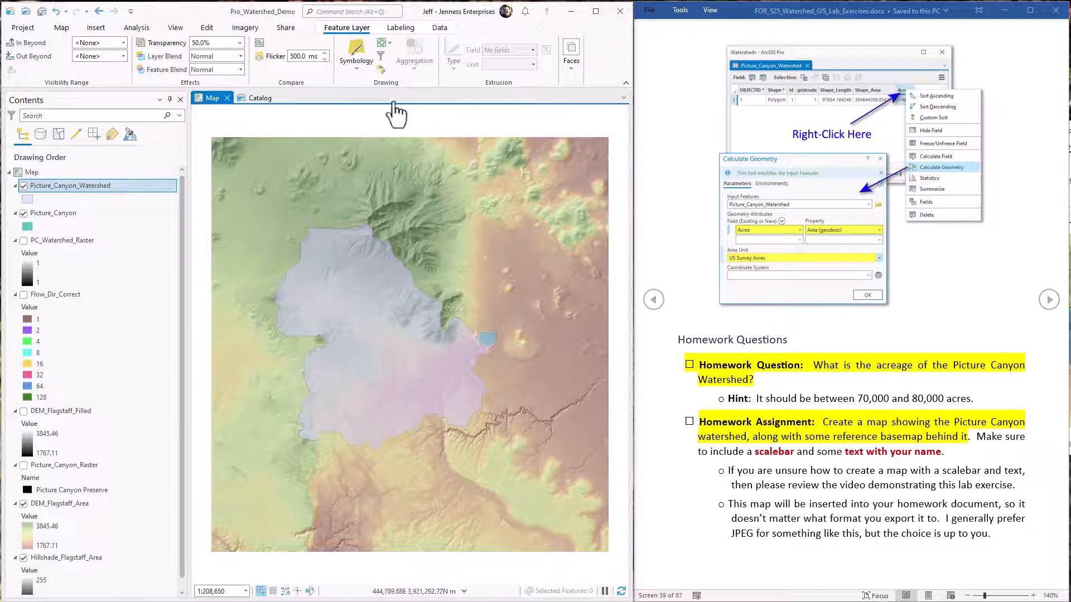
Insert a new Letter portrait page layout
left_click(95, 27)
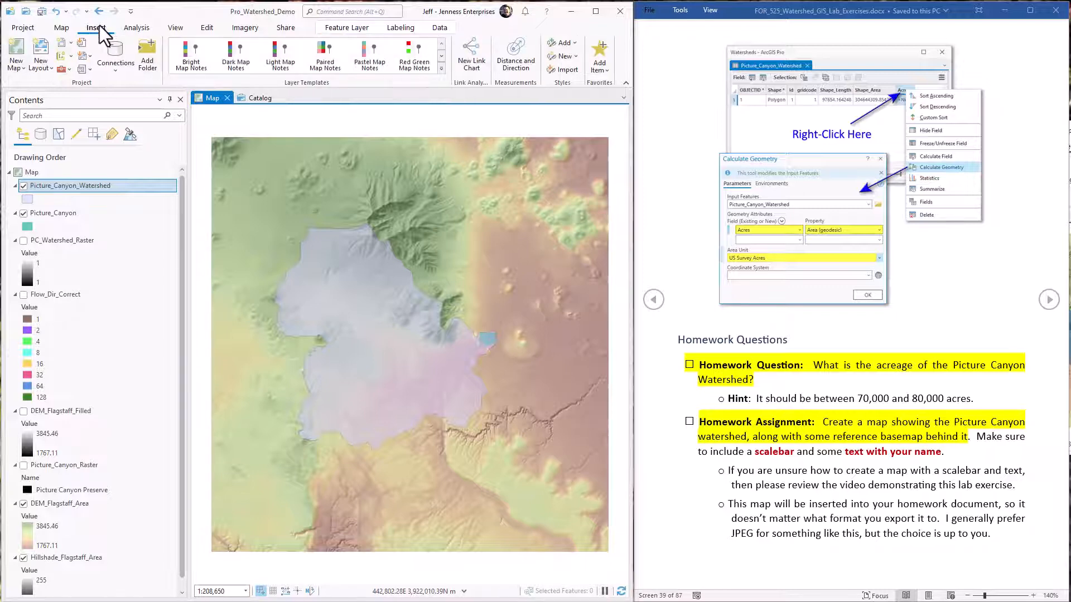
mouse_move(40, 55)
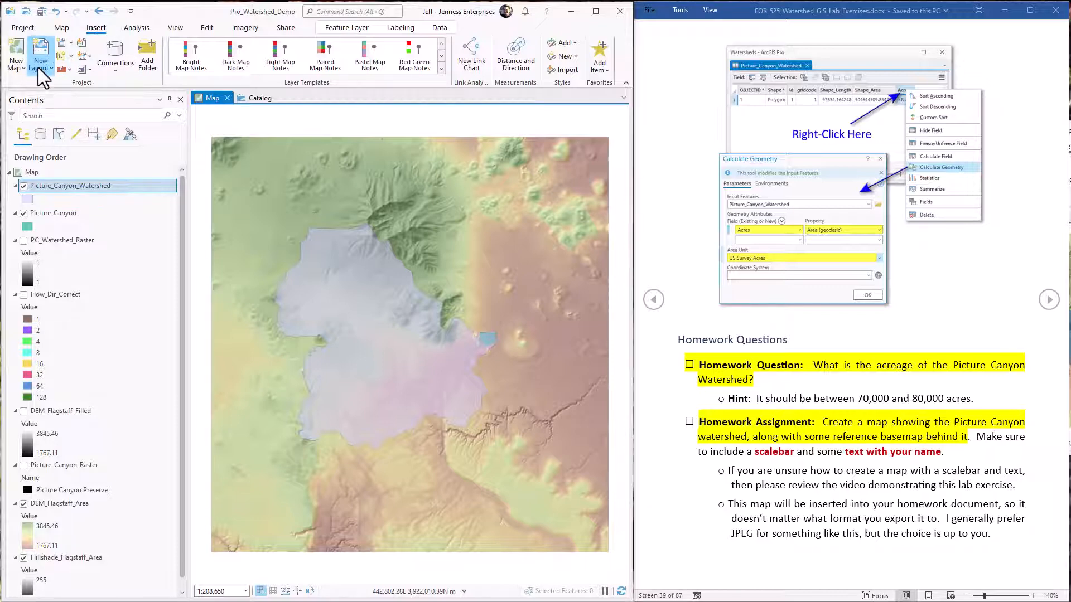
left_click(40, 55)
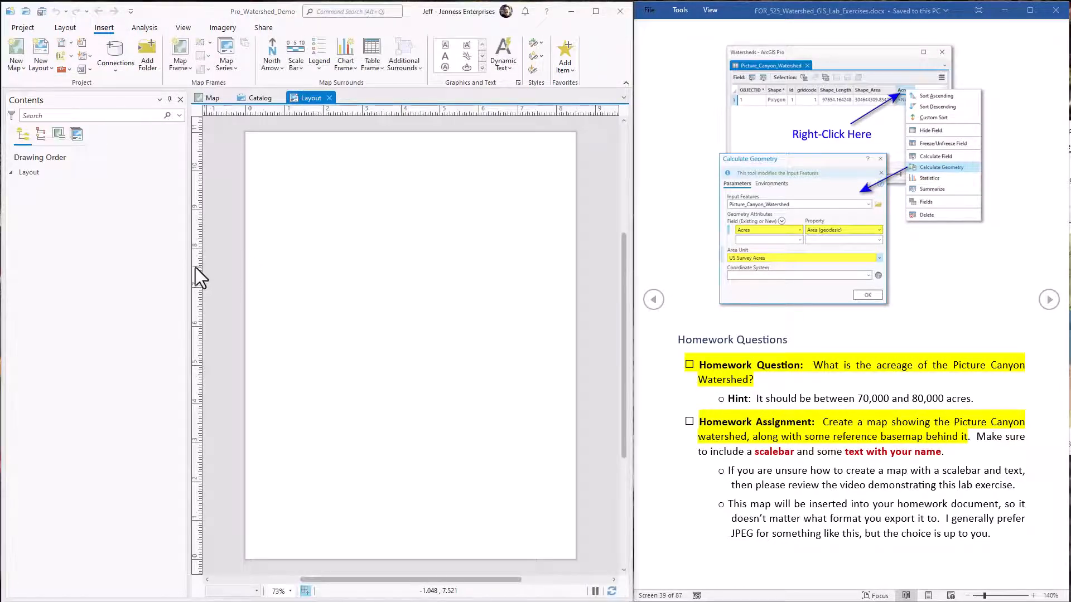
mouse_move(226, 286)
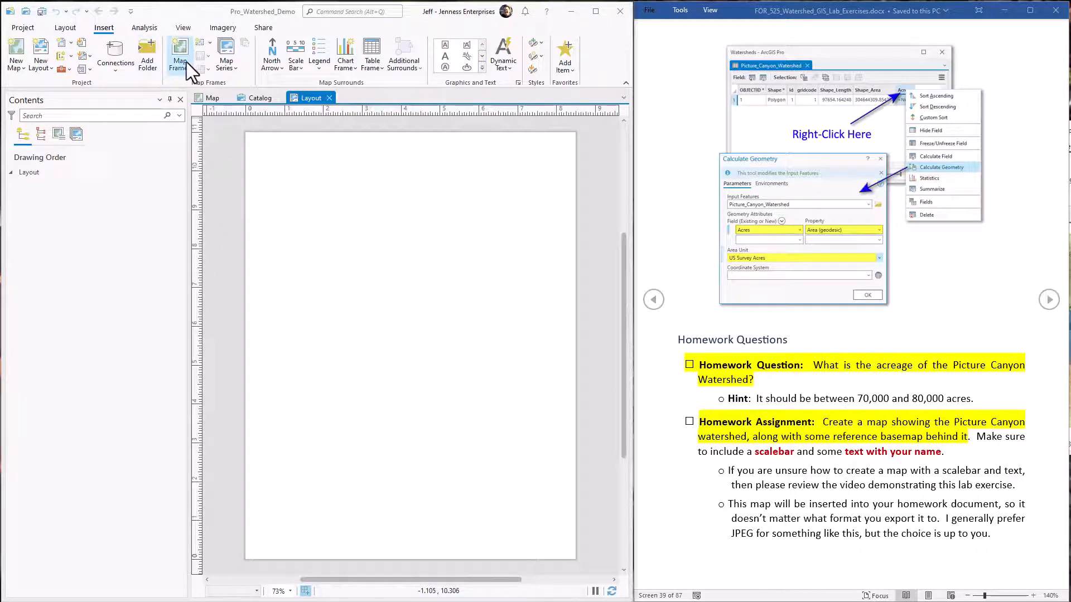
Draw a map frame of the watershed map across the upper part of the page
left_click(179, 52)
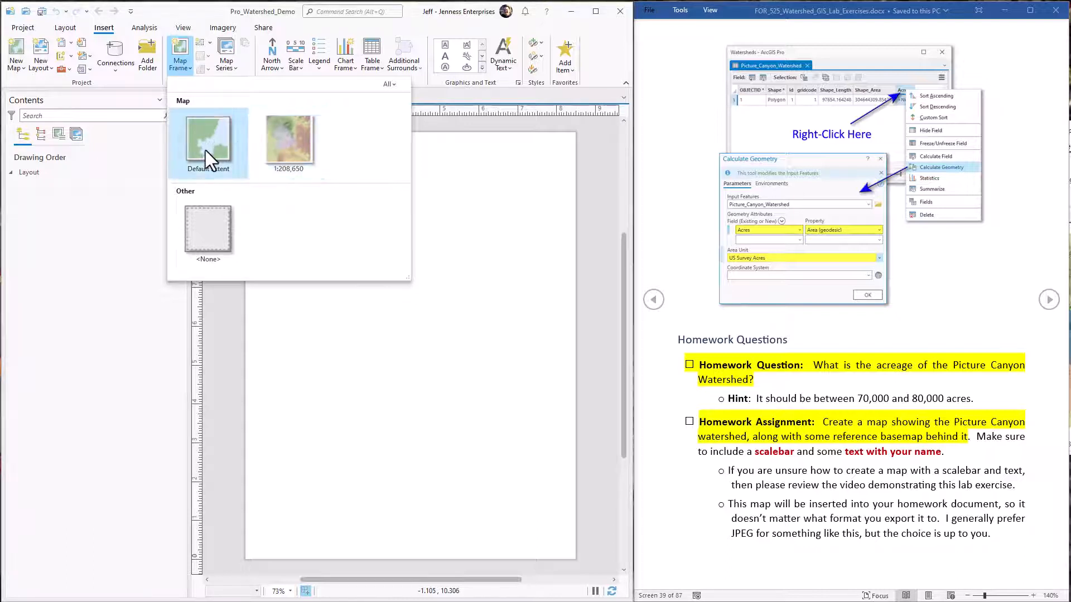
mouse_move(288, 142)
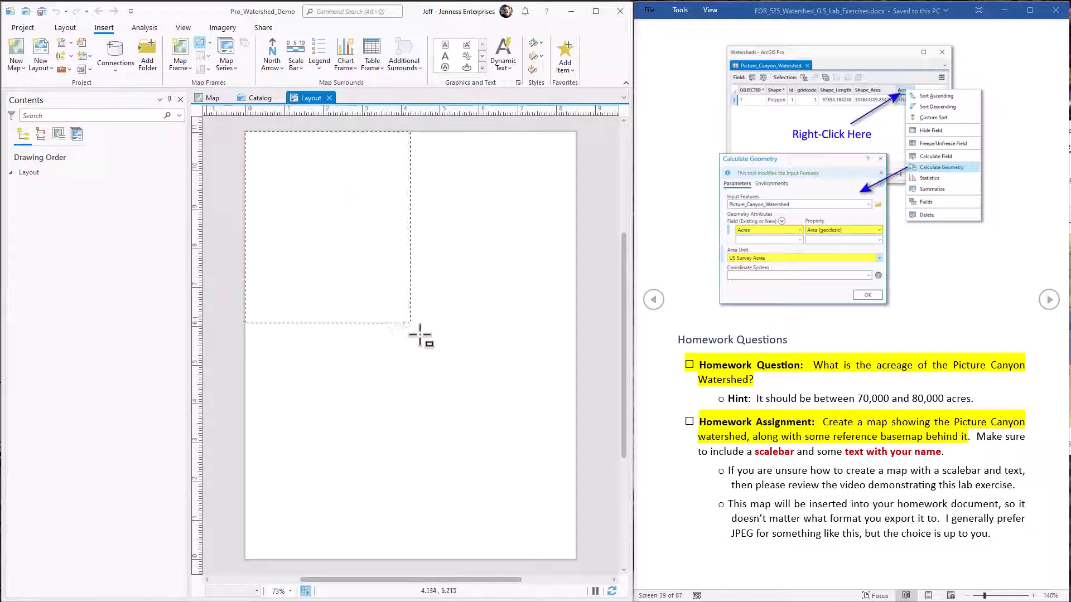
left_click_drag(409, 321, 580, 475)
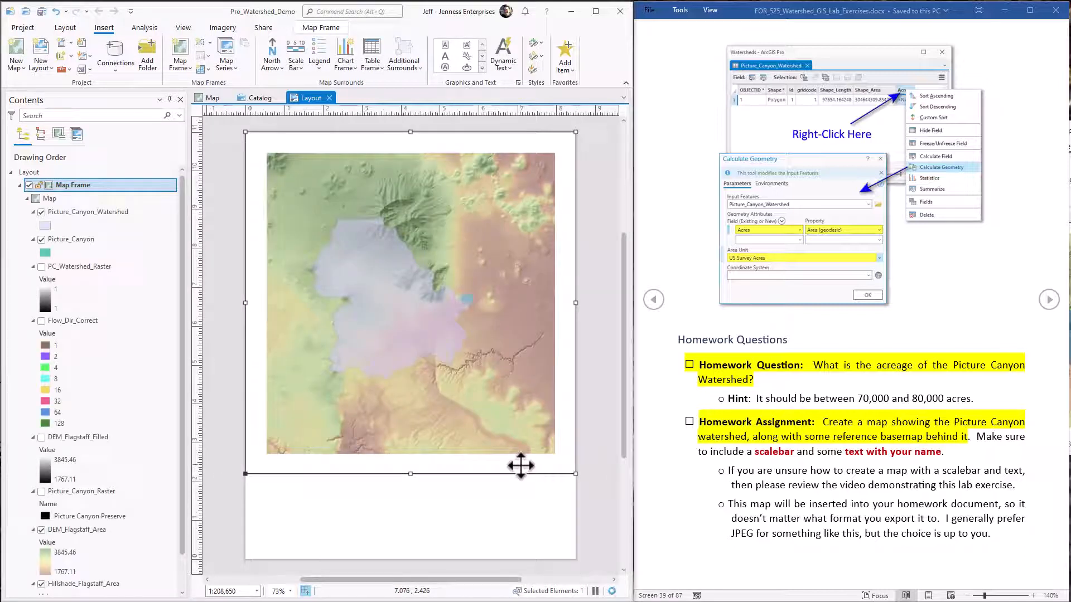
mouse_move(451, 505)
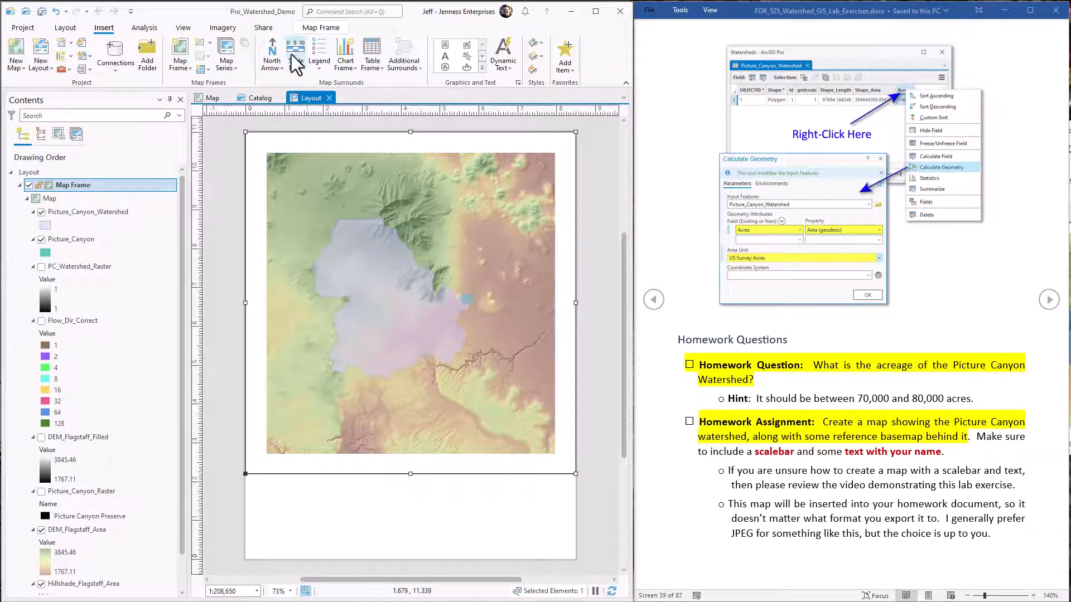
mouse_move(295, 55)
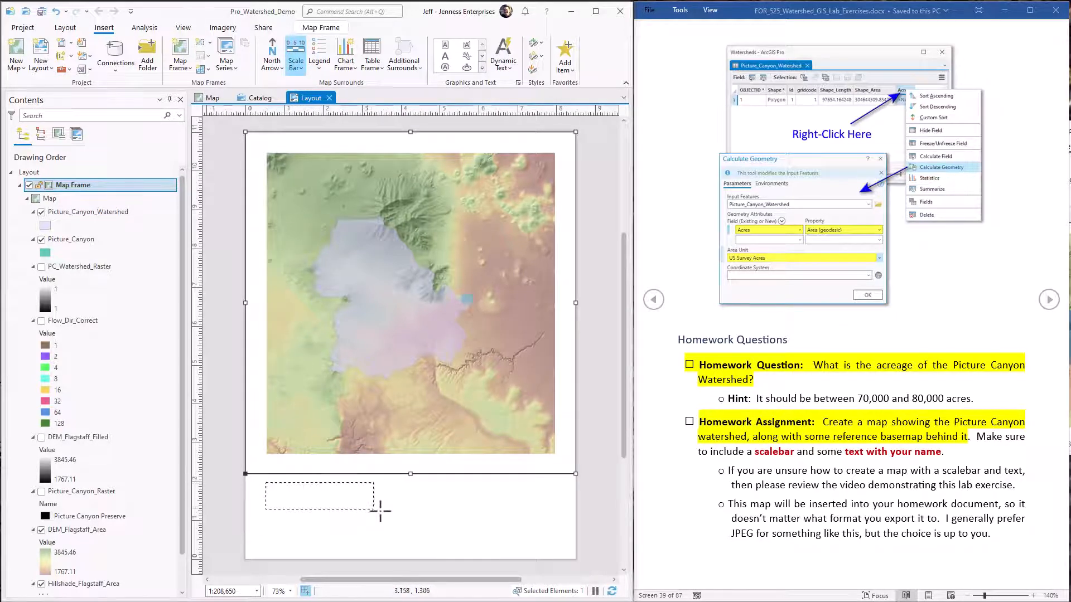
Place a miles scale bar below the map and add the text 'Jeff Jenness'
left_click(296, 55)
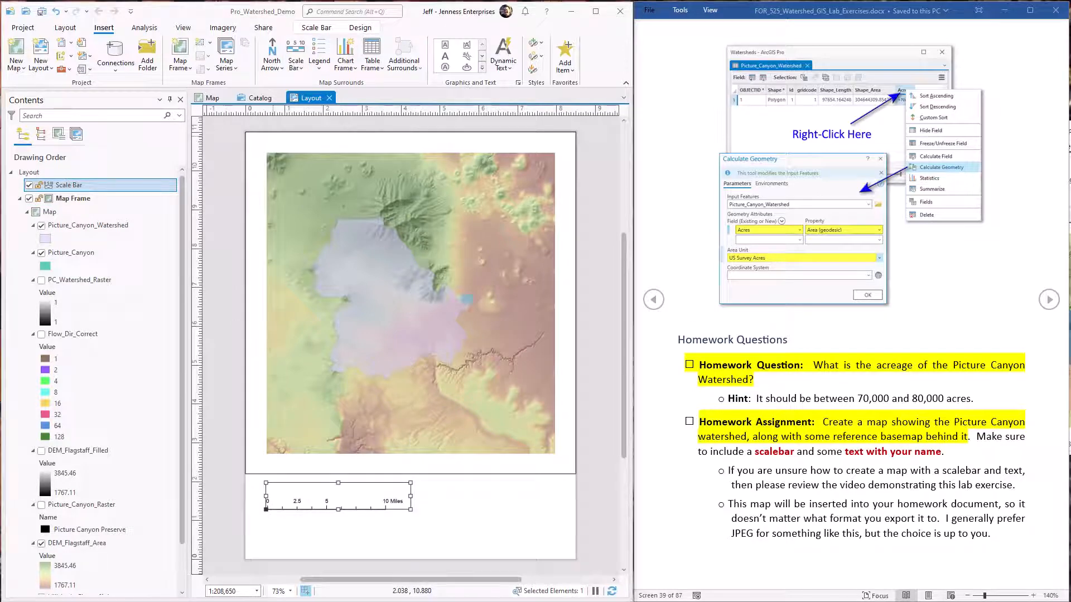
mouse_move(447, 64)
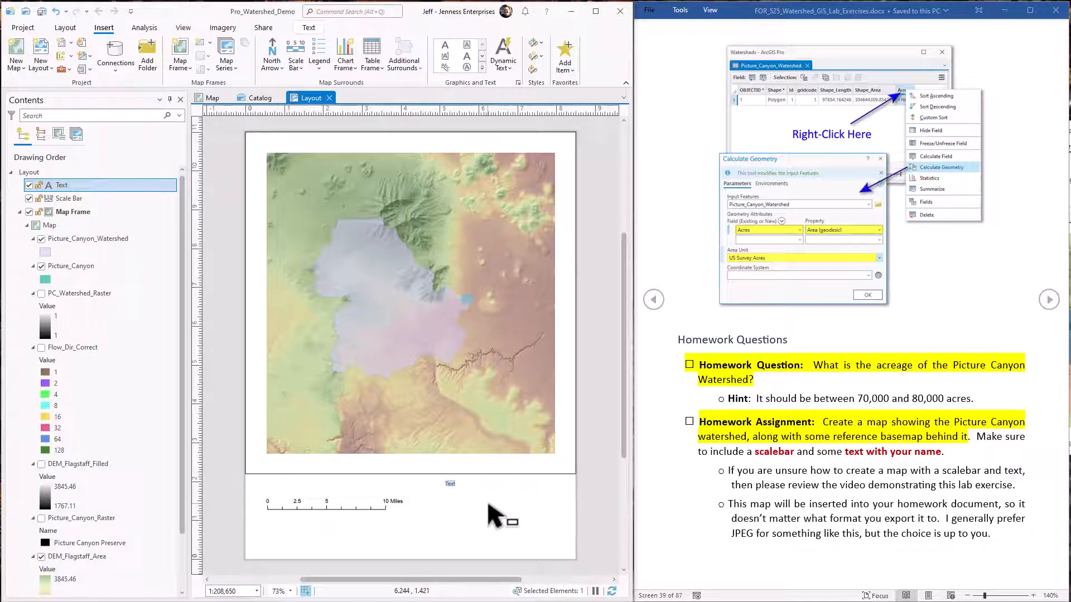
type("Jeff Jenness")
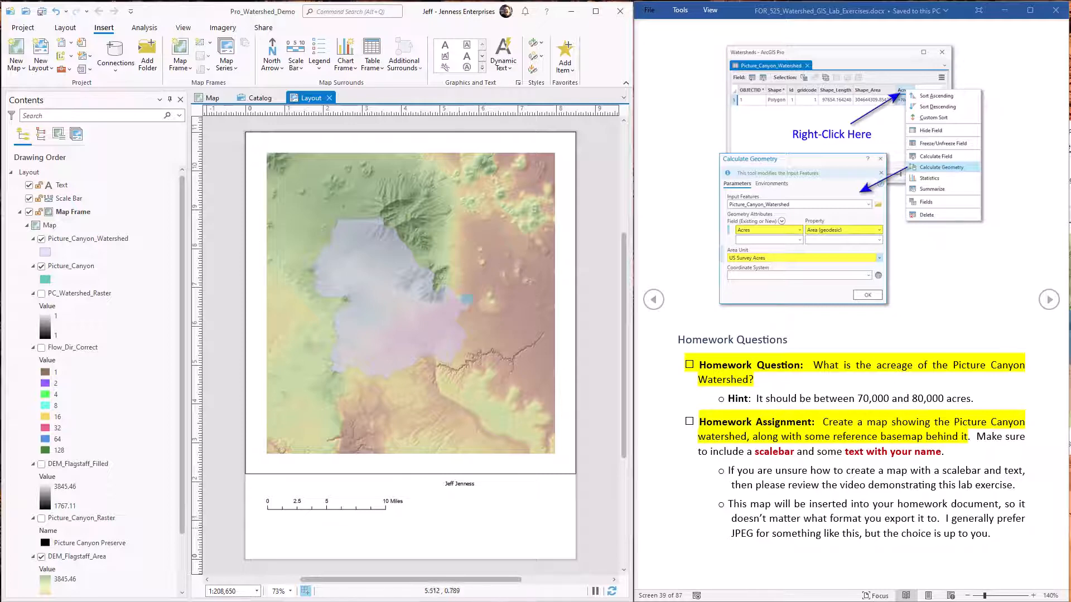
Export the layout as a 150 DPI JPEG into the Pro_Images folder via Share > Export Layout
left_click(264, 27)
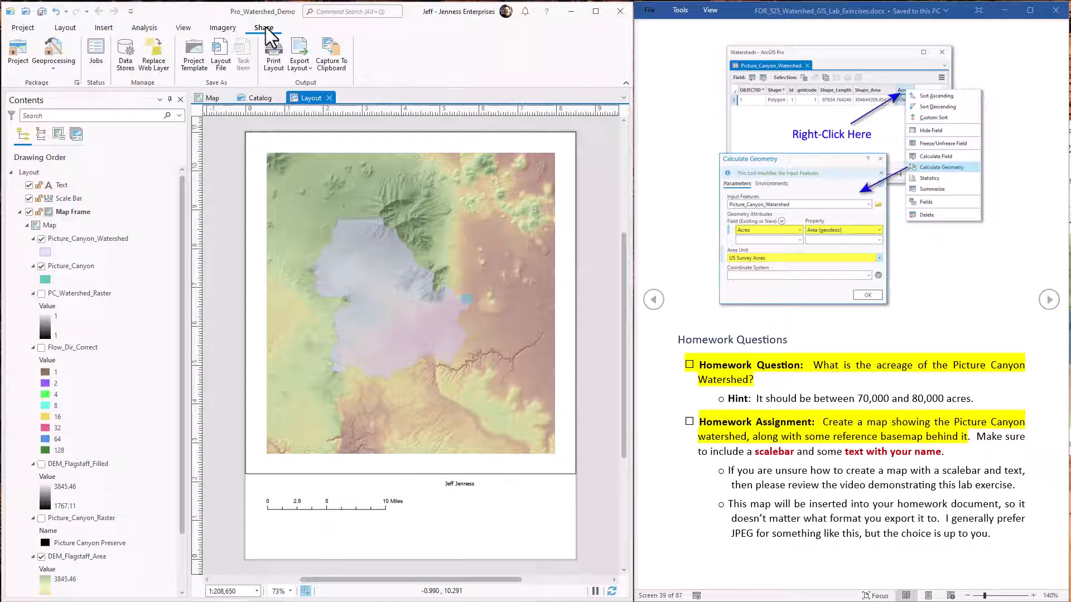
mouse_move(299, 52)
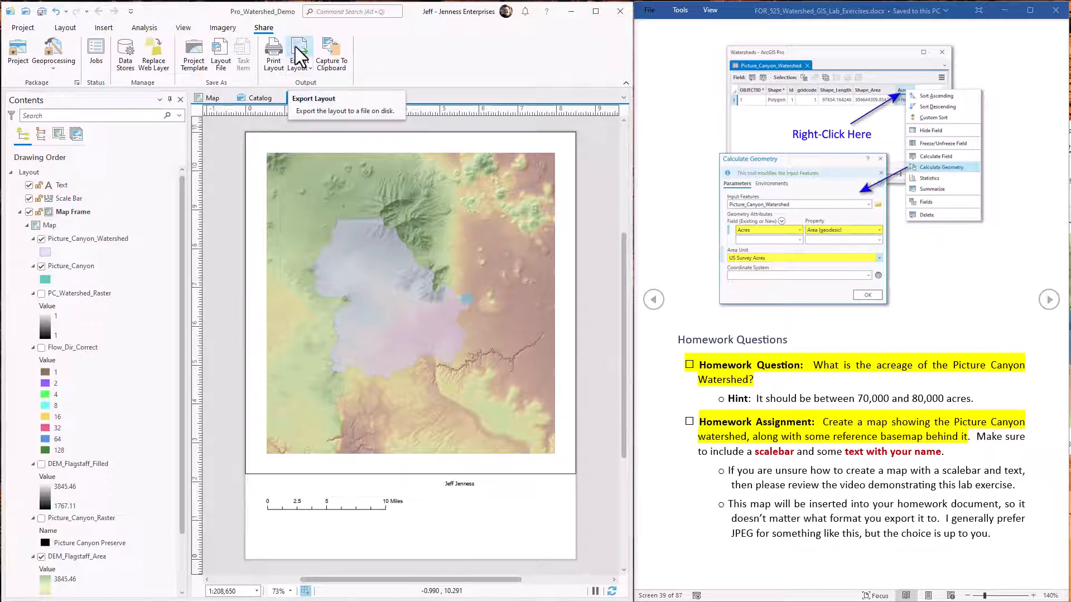
left_click(313, 98)
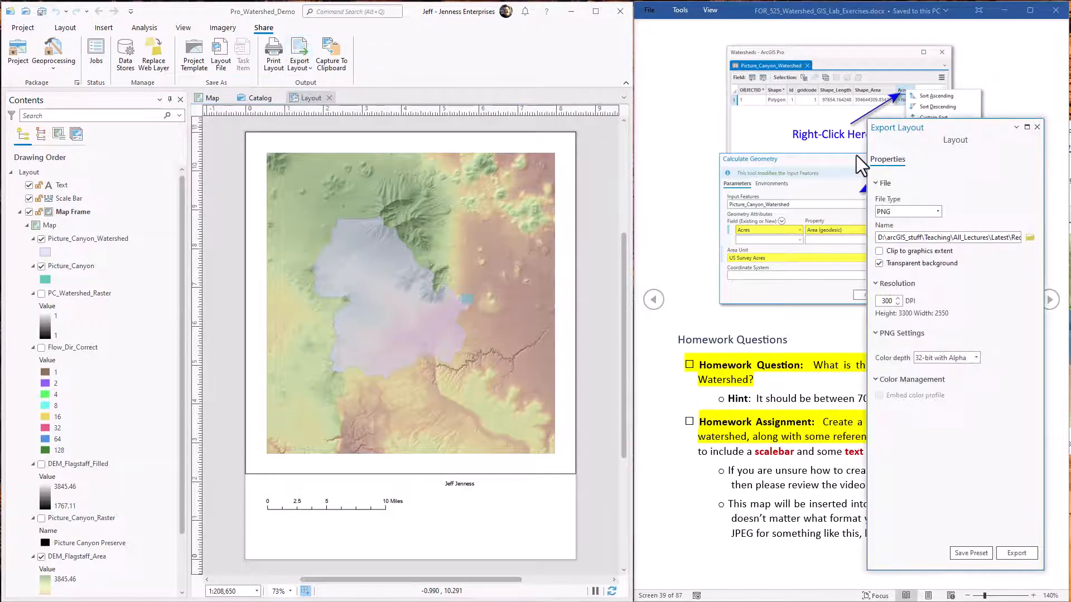
left_click(935, 211)
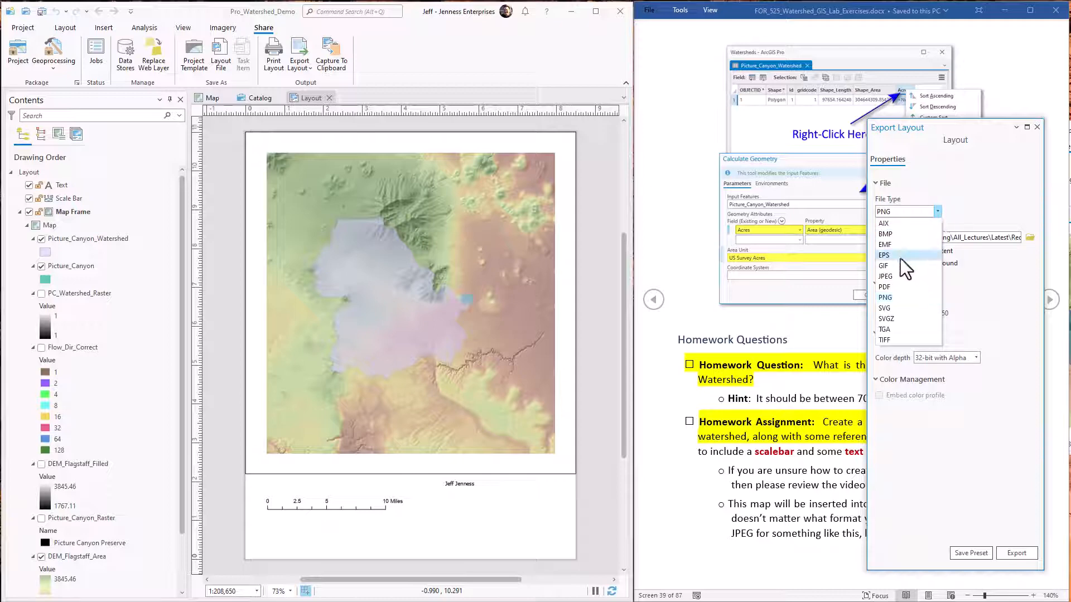
left_click(885, 276)
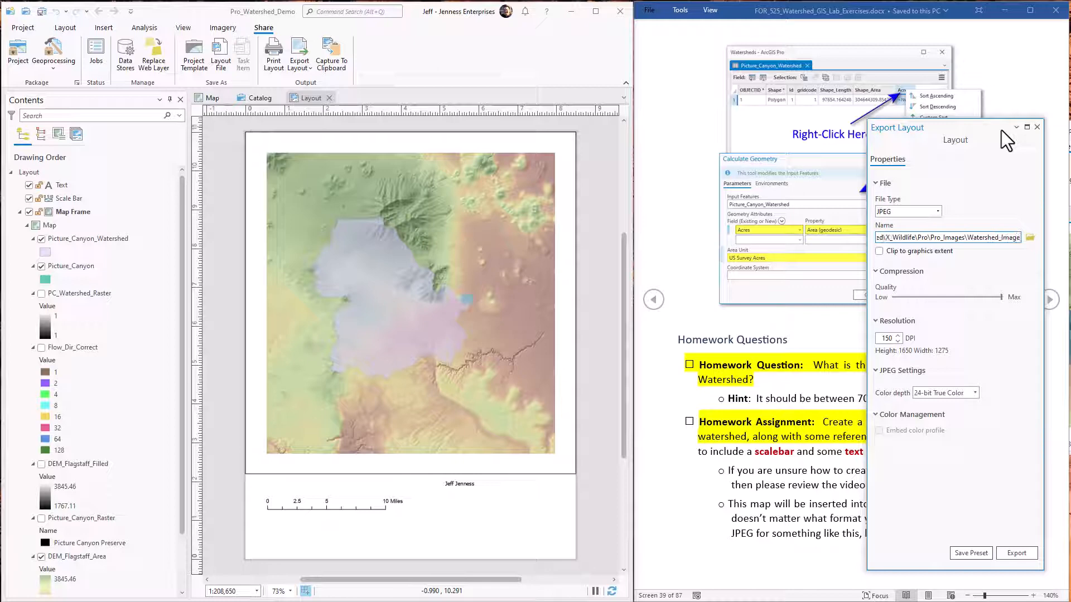
left_click(1018, 553)
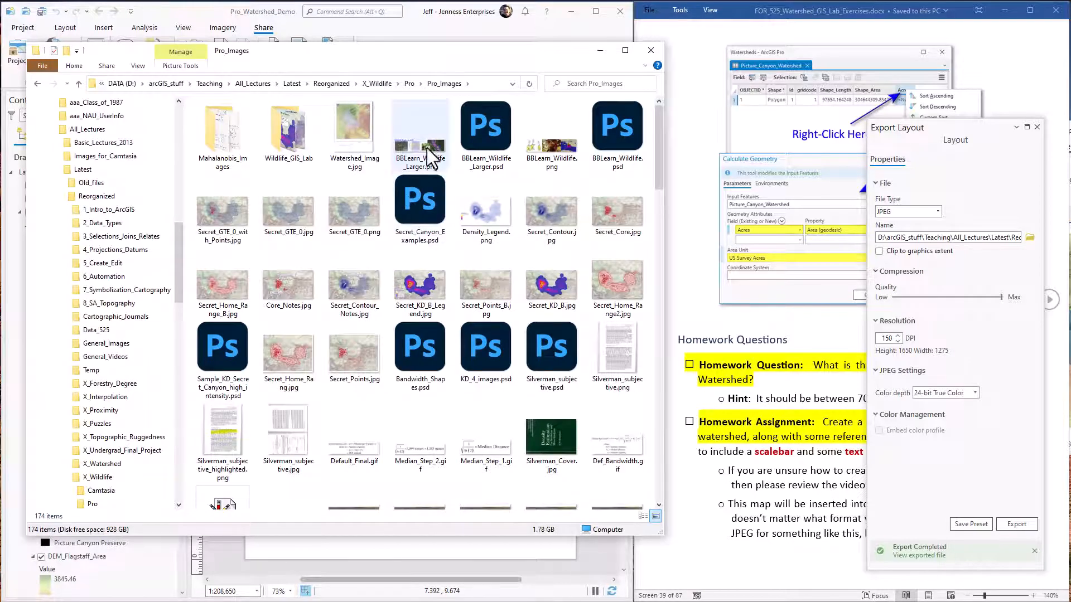
Select the exported Watershed_Image.jpg in the Pro_Images folder
left_click(353, 129)
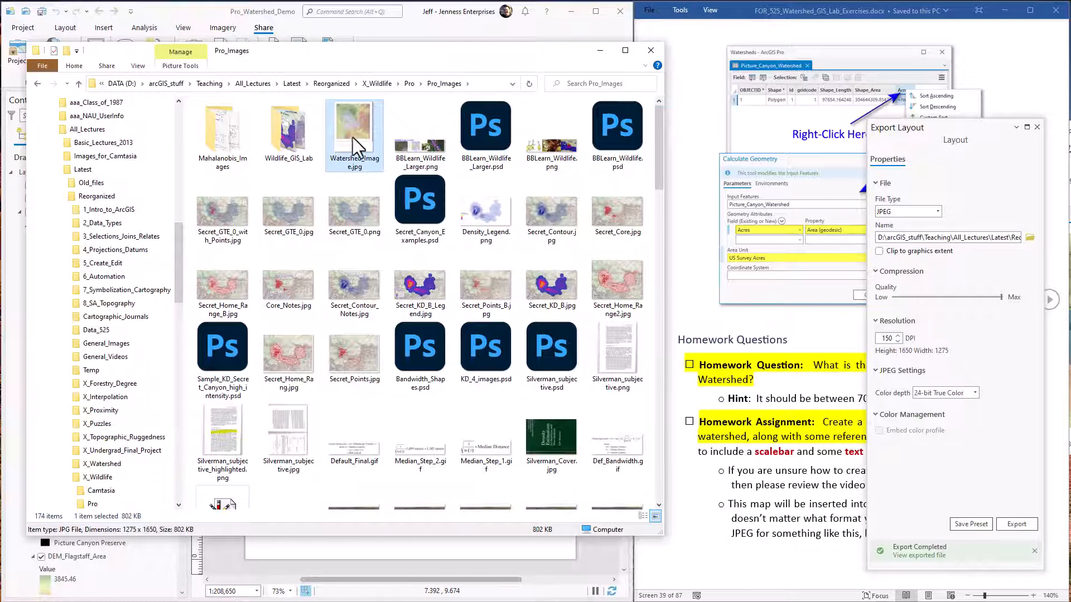
mouse_move(355, 144)
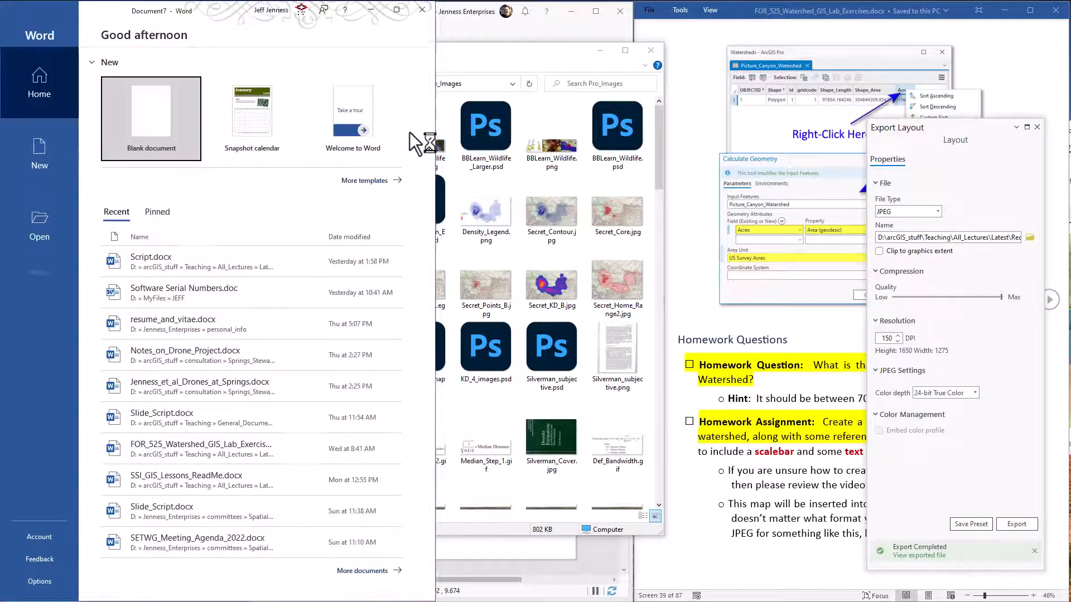
Dismiss Word's start screen and advance to the page showing the example watershed map
left_click(151, 117)
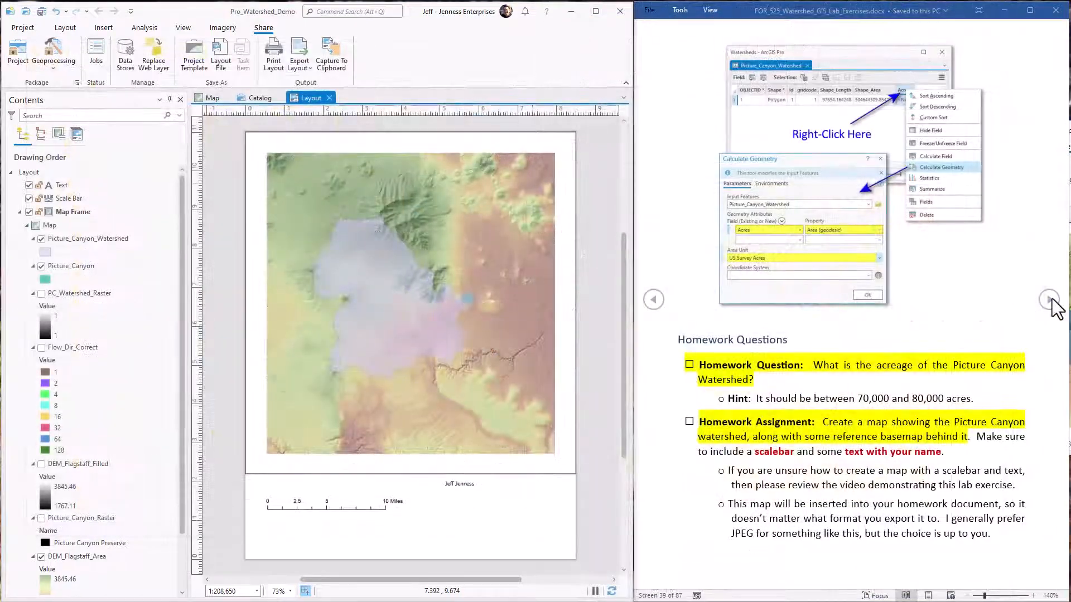
left_click(1049, 298)
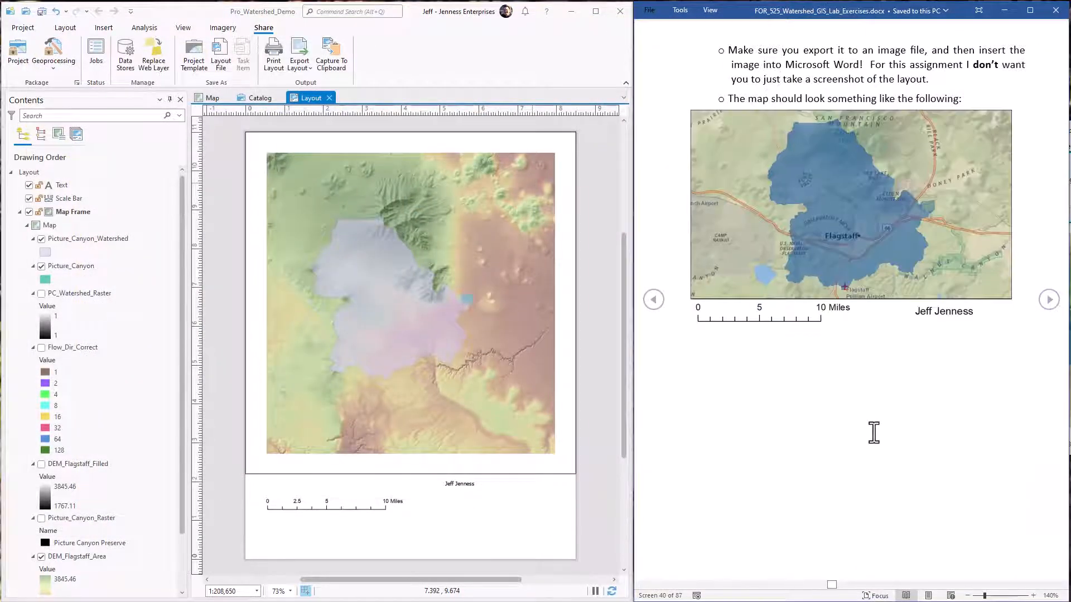